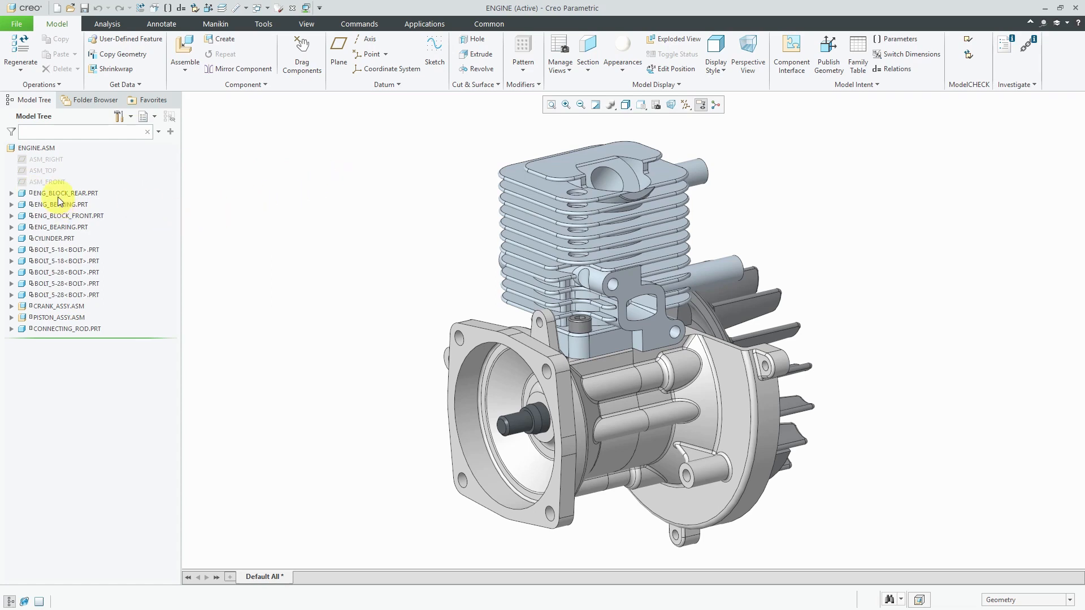
Step: Redefine ENG_BLOCK_REAR.PRT's placement with a Default constraint so it is fully constrained
{"action": "left_click", "coordinate": [64, 193]}
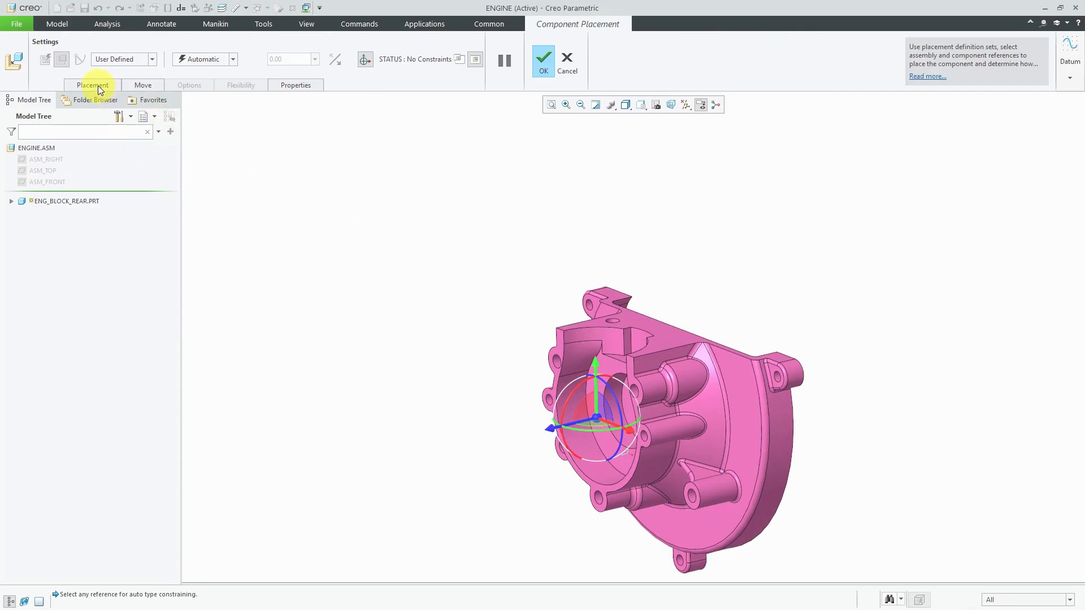
{"action": "left_click", "coordinate": [91, 85]}
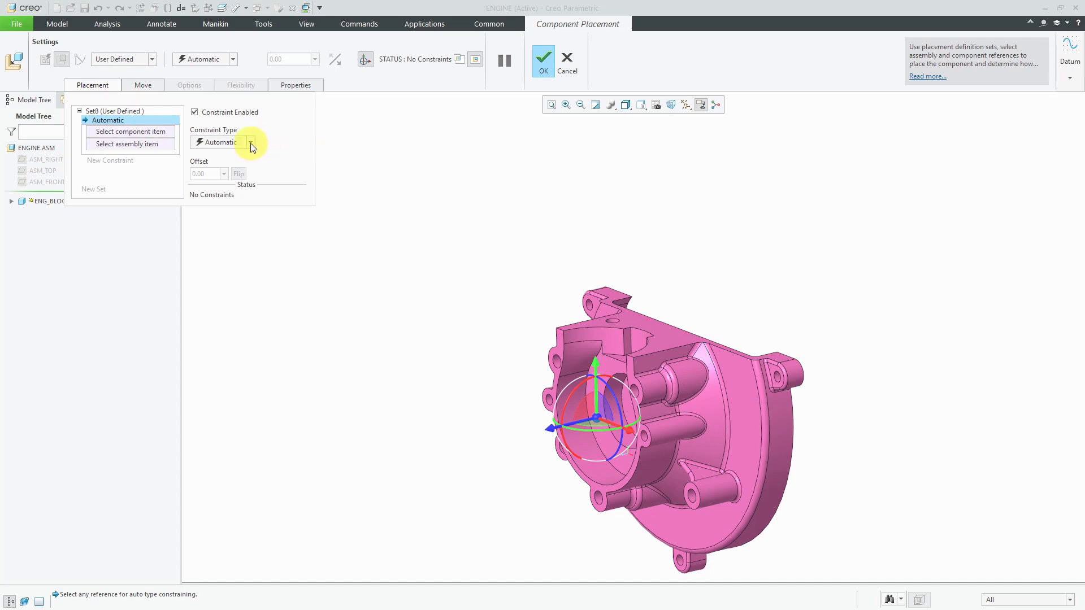
{"action": "left_click", "coordinate": [249, 142]}
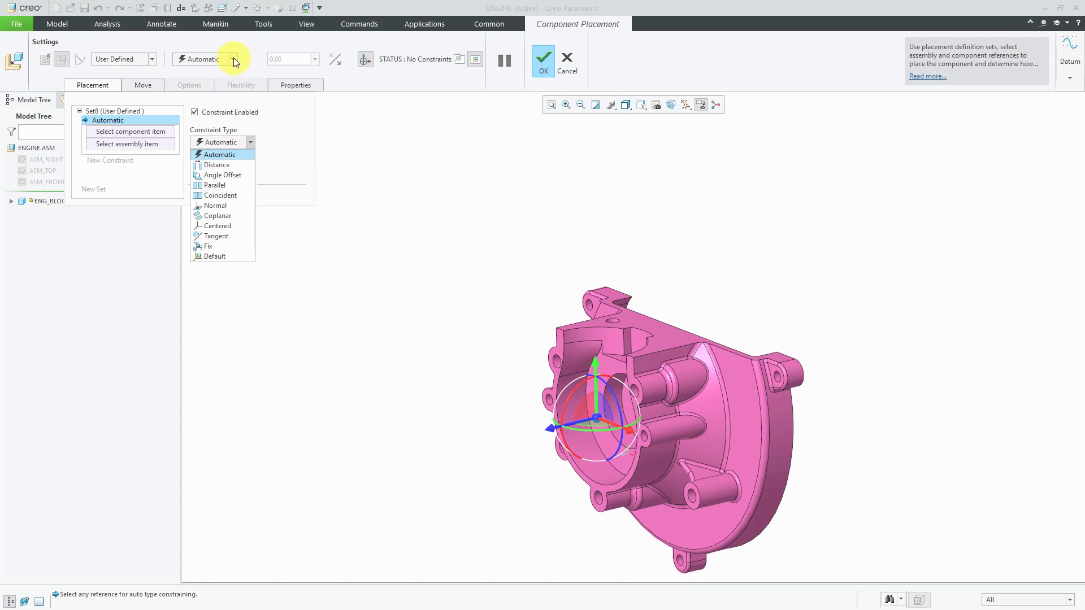
{"action": "left_click", "coordinate": [232, 59]}
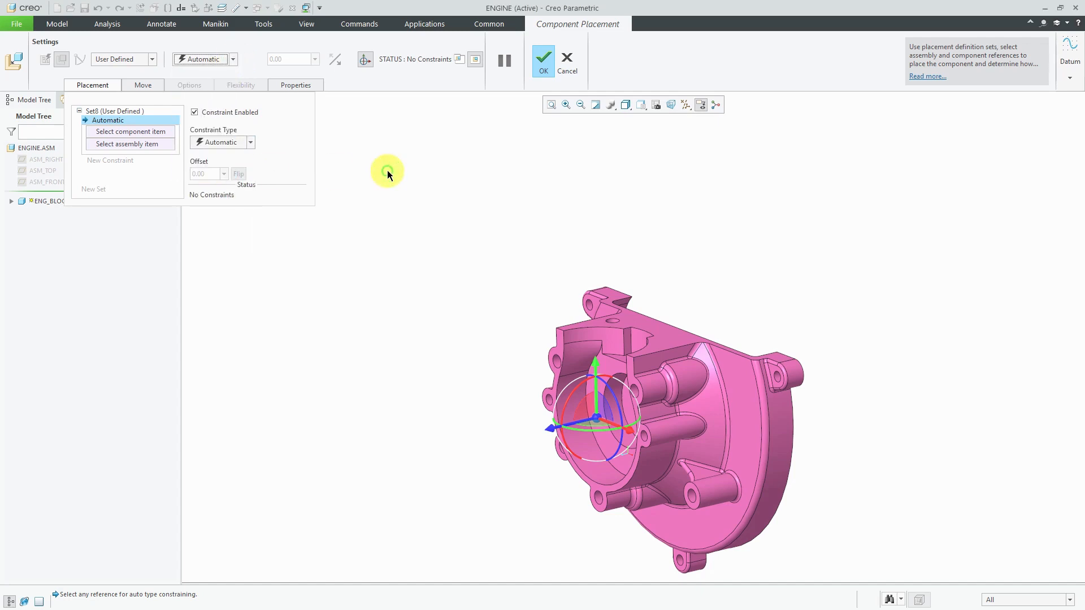
{"action": "right_click", "coordinate": [388, 172]}
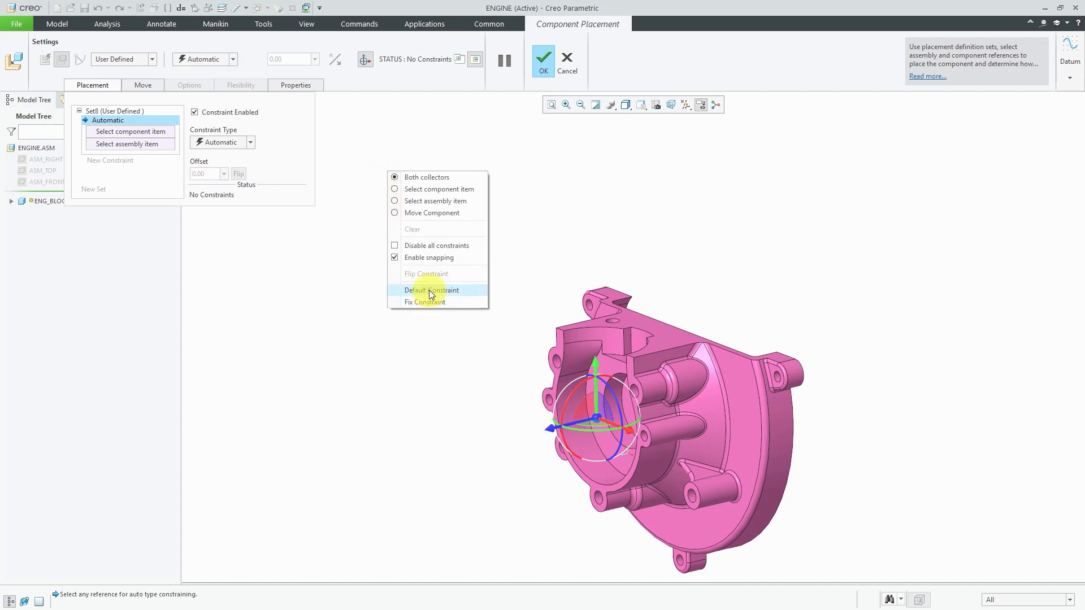
{"action": "left_click", "coordinate": [432, 290]}
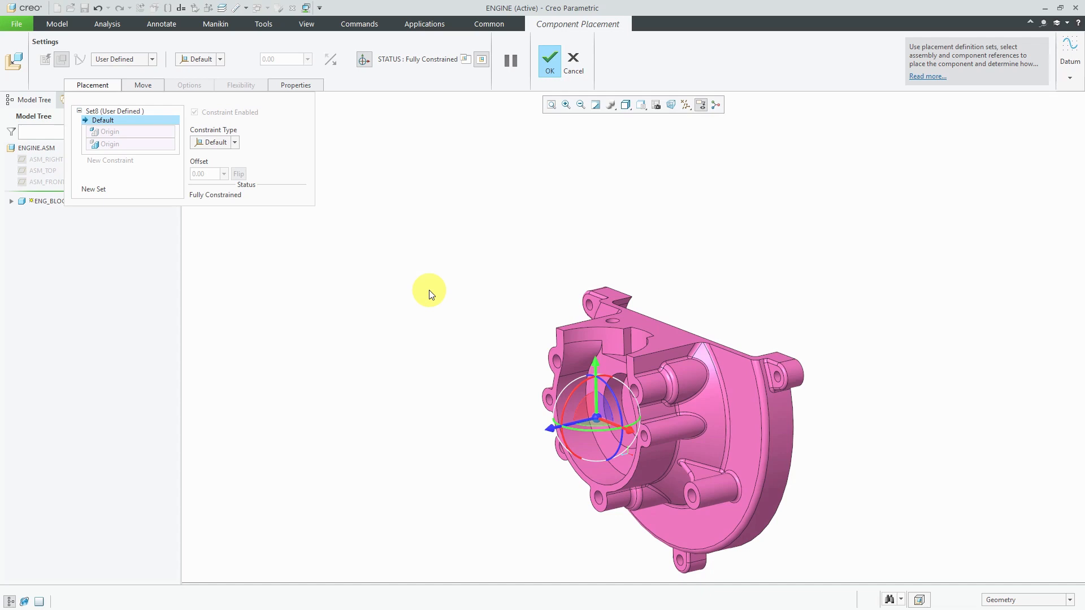
{"action": "left_click", "coordinate": [550, 58]}
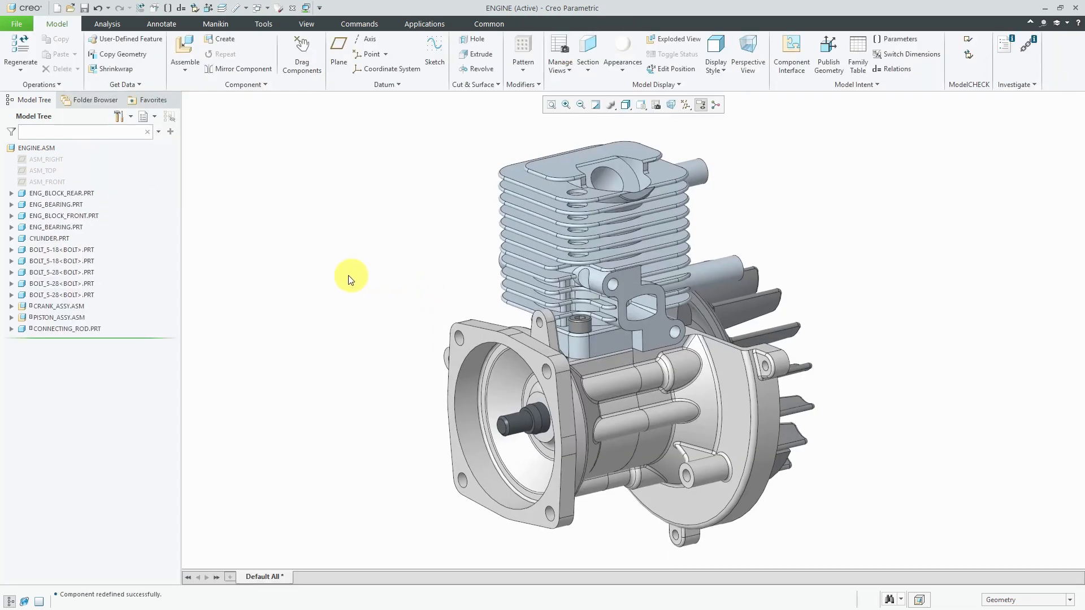
{"action": "mouse_move", "coordinate": [336, 277]}
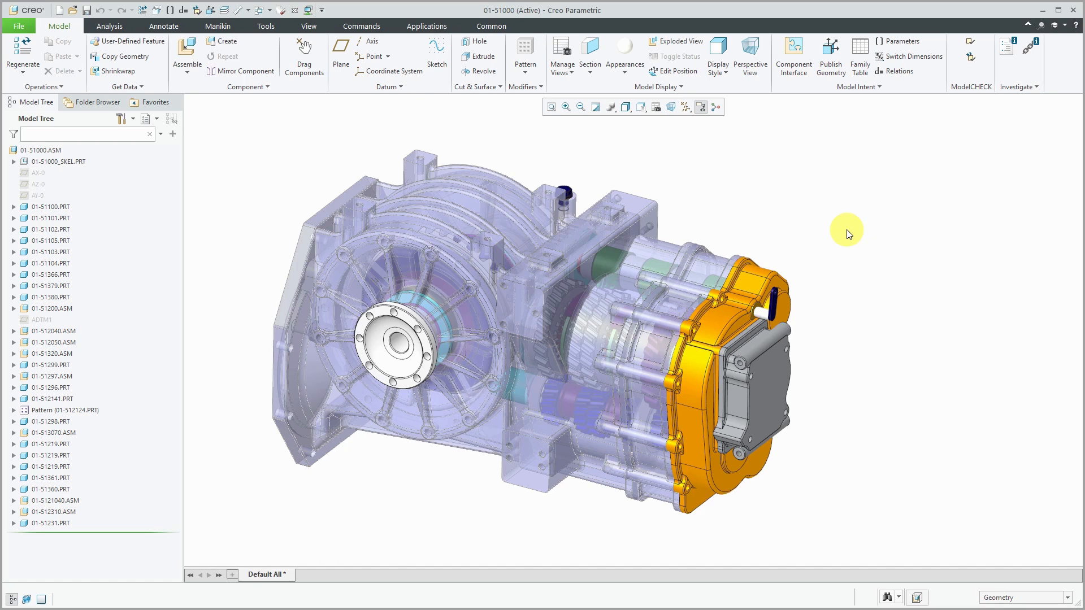
{"action": "mouse_move", "coordinate": [745, 180]}
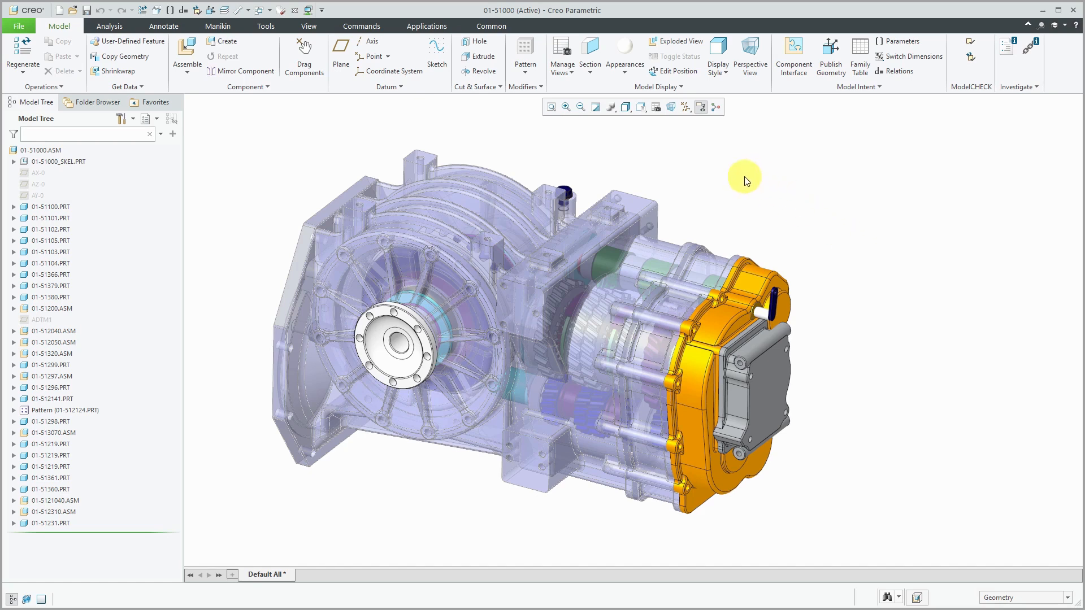
Step: Create part 01-51401 from the standard template and place it with a Default constraint
{"action": "left_click", "coordinate": [226, 41]}
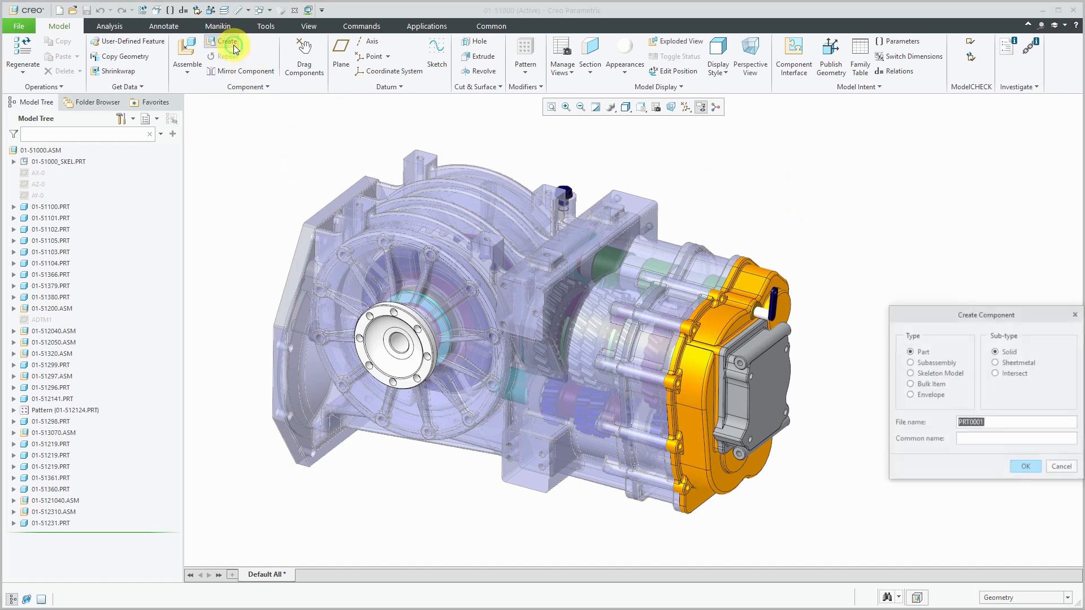
{"action": "mouse_move", "coordinate": [820, 230]}
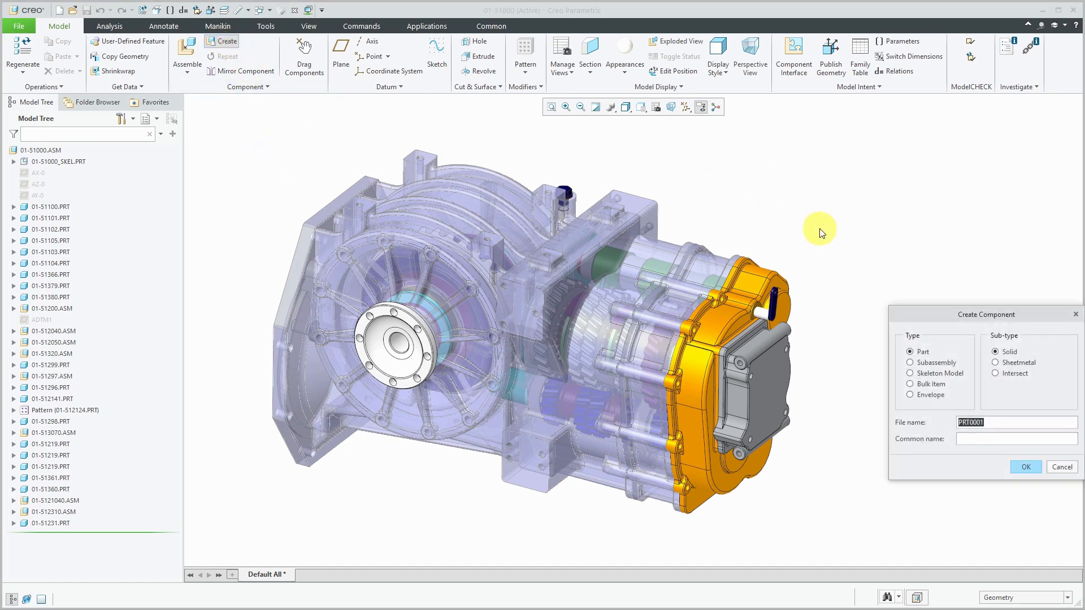
{"action": "type", "text": "01-51"}
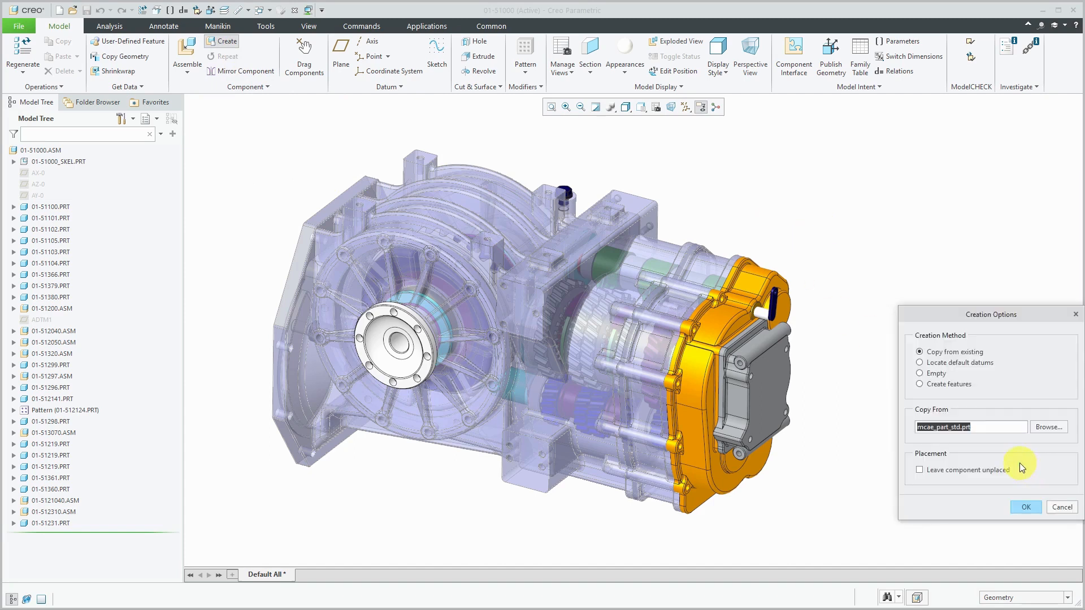
{"action": "left_click", "coordinate": [1026, 507]}
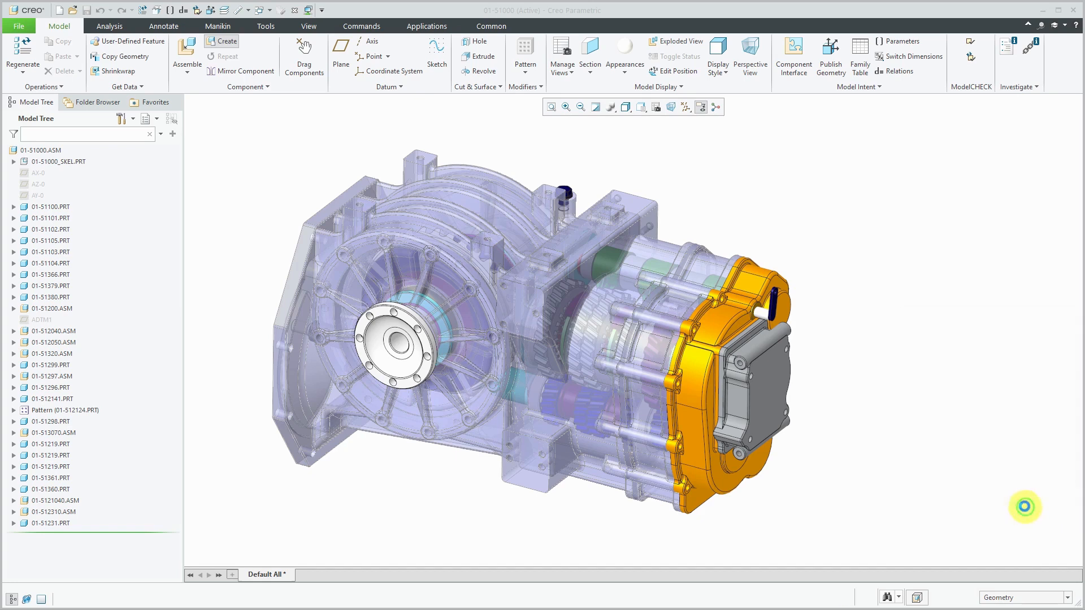
{"action": "left_click", "coordinate": [187, 49]}
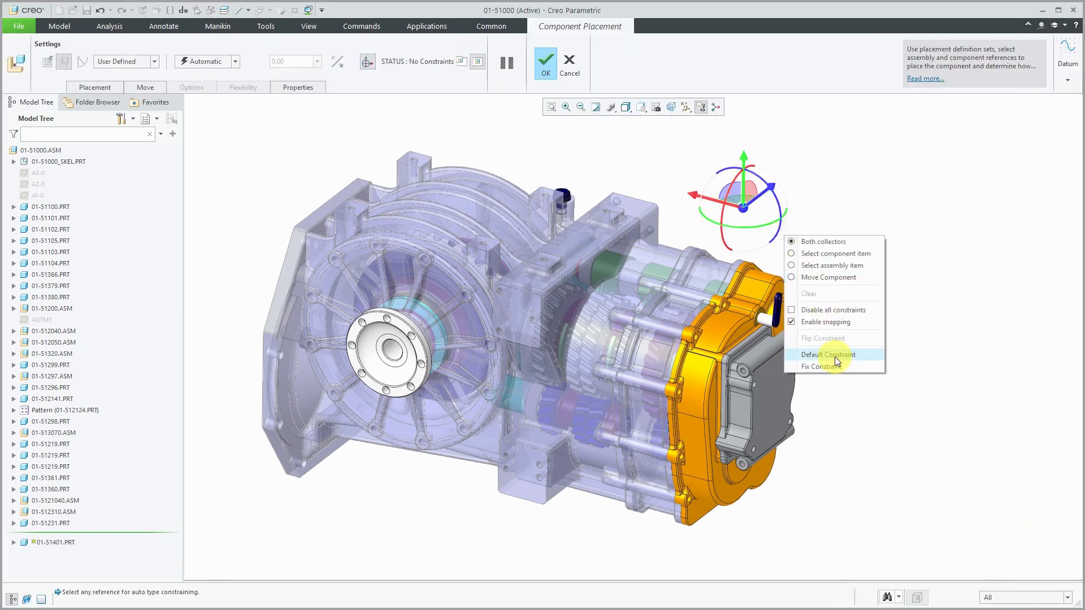
{"action": "left_click", "coordinate": [828, 354]}
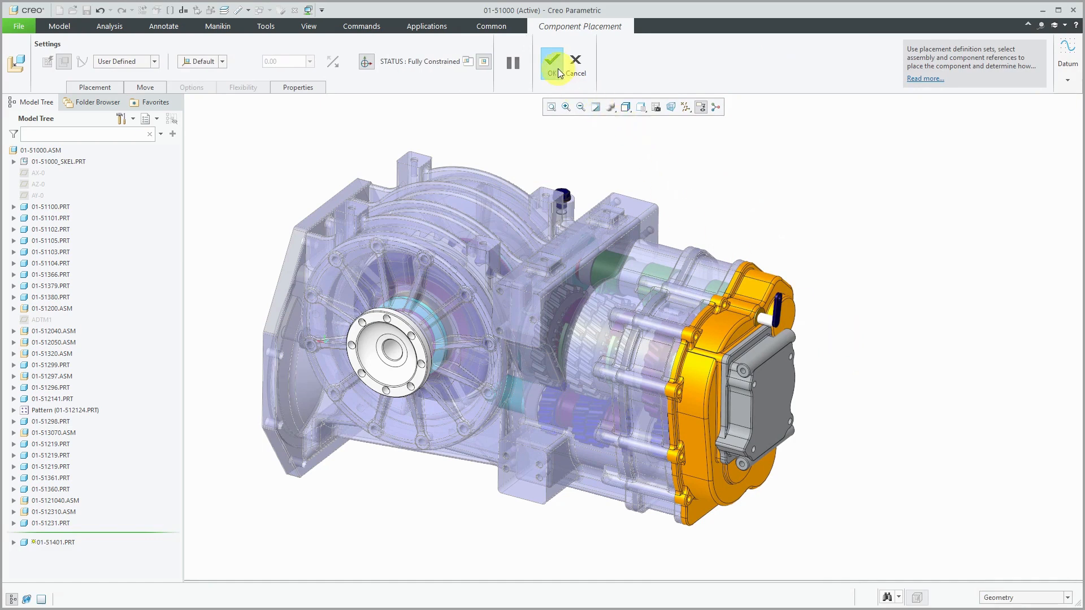
{"action": "left_click", "coordinate": [553, 60]}
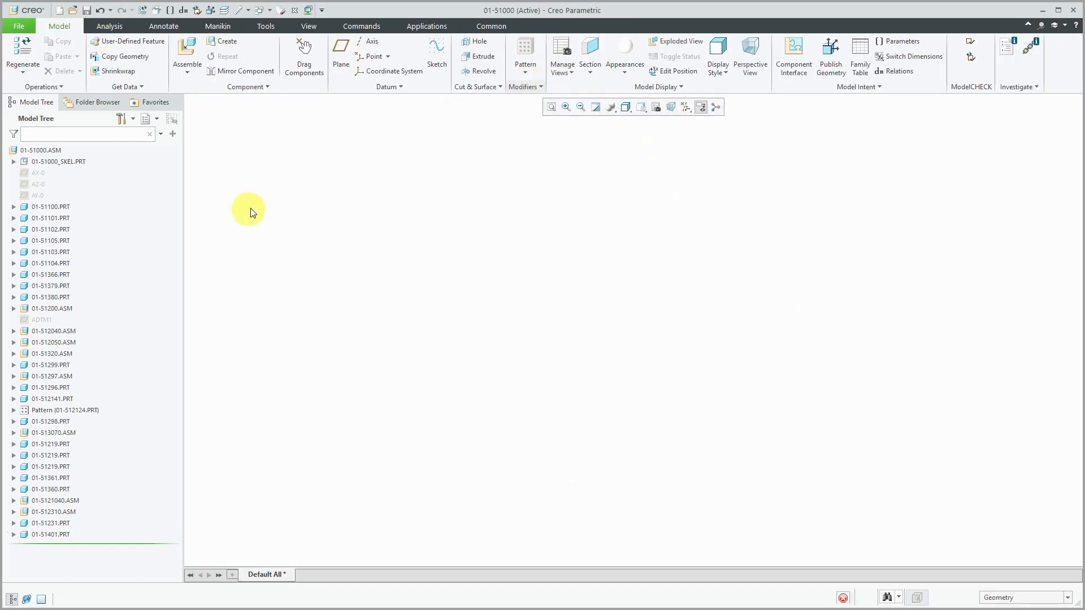
Step: Extrude a 0.50-deep solid on 01-51401 from bolt-hole edges projected onto the cover face
{"action": "left_click", "coordinate": [44, 535]}
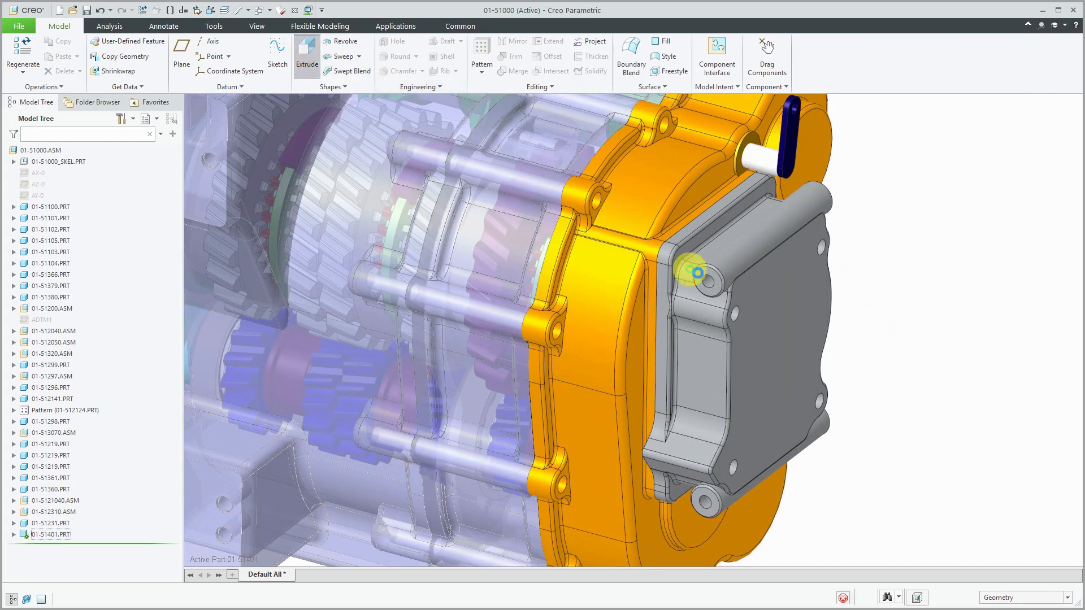
{"action": "left_click", "coordinate": [306, 51]}
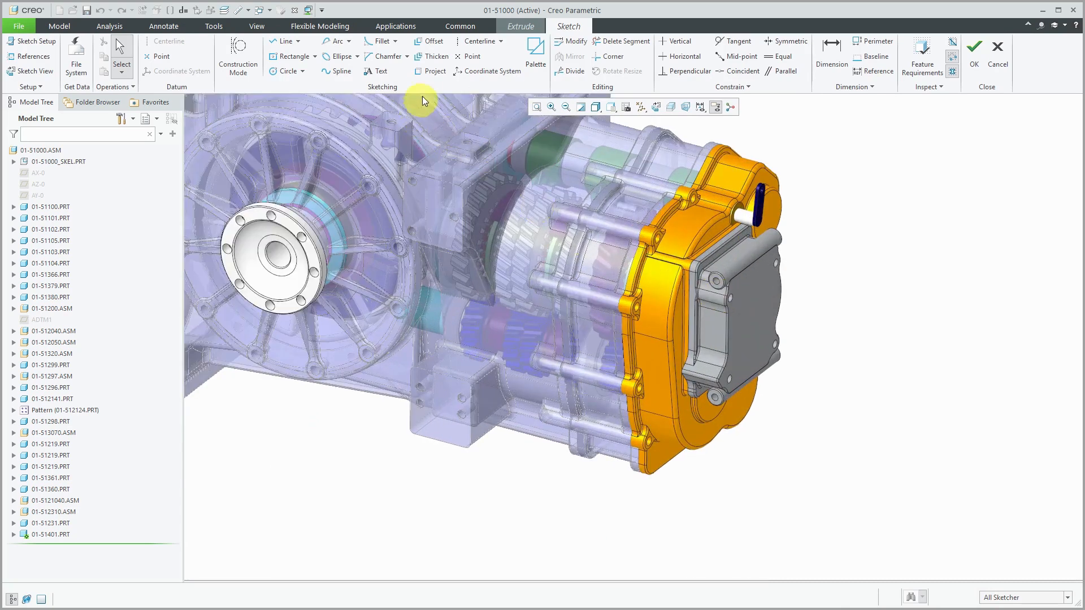
{"action": "left_click", "coordinate": [431, 71]}
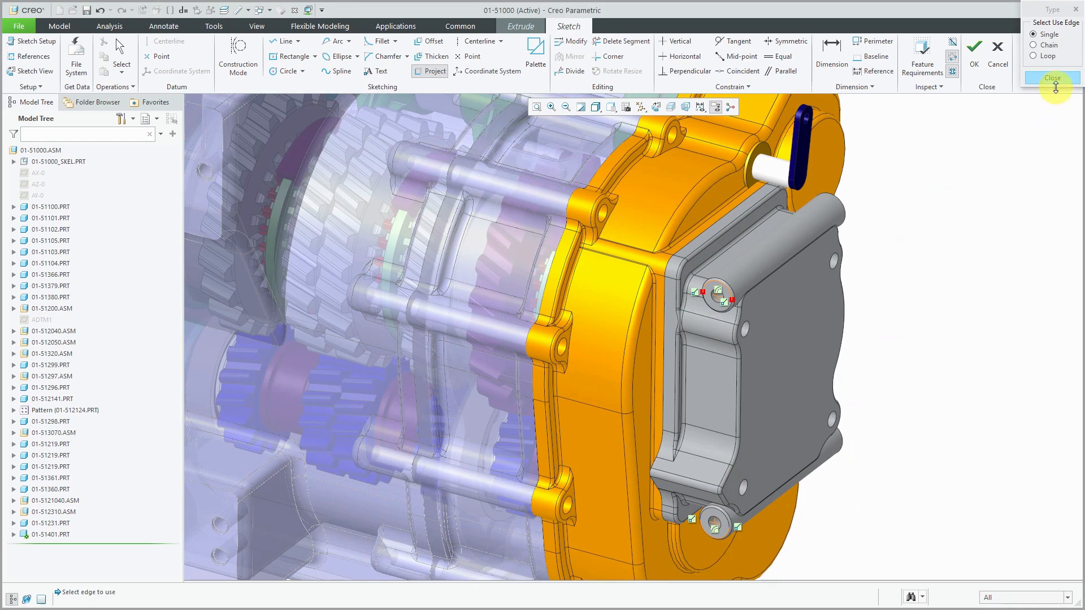
{"action": "left_click", "coordinate": [1052, 77]}
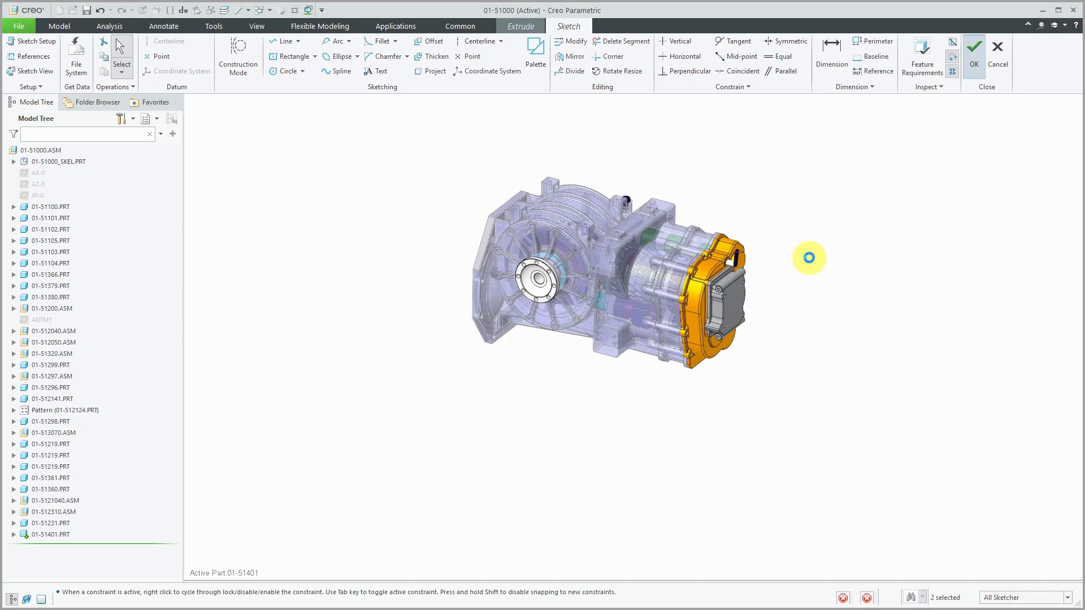
{"action": "left_click", "coordinate": [974, 47]}
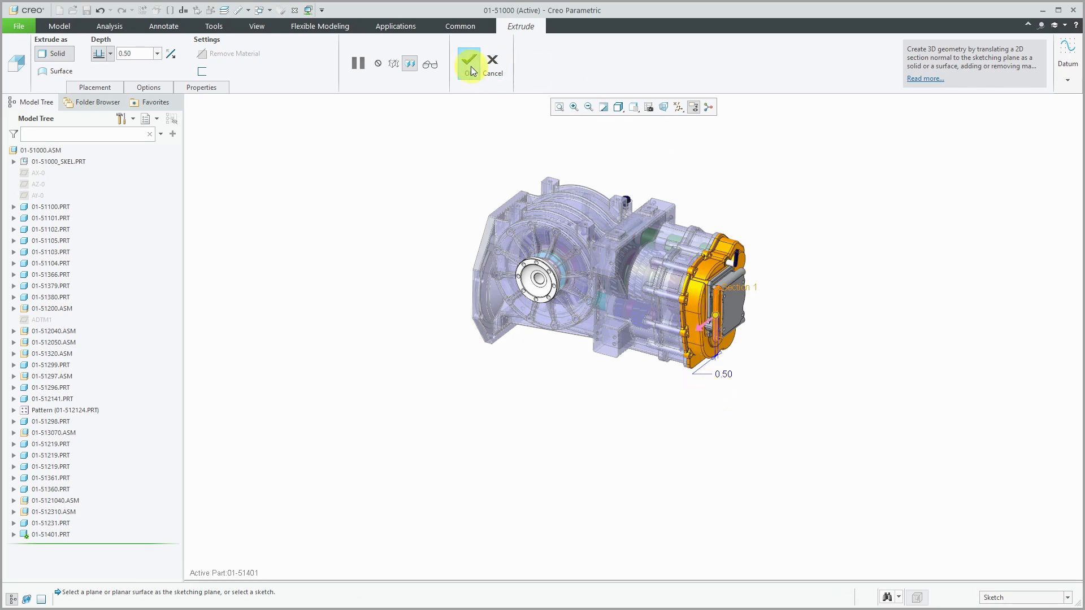
{"action": "left_click", "coordinate": [469, 61]}
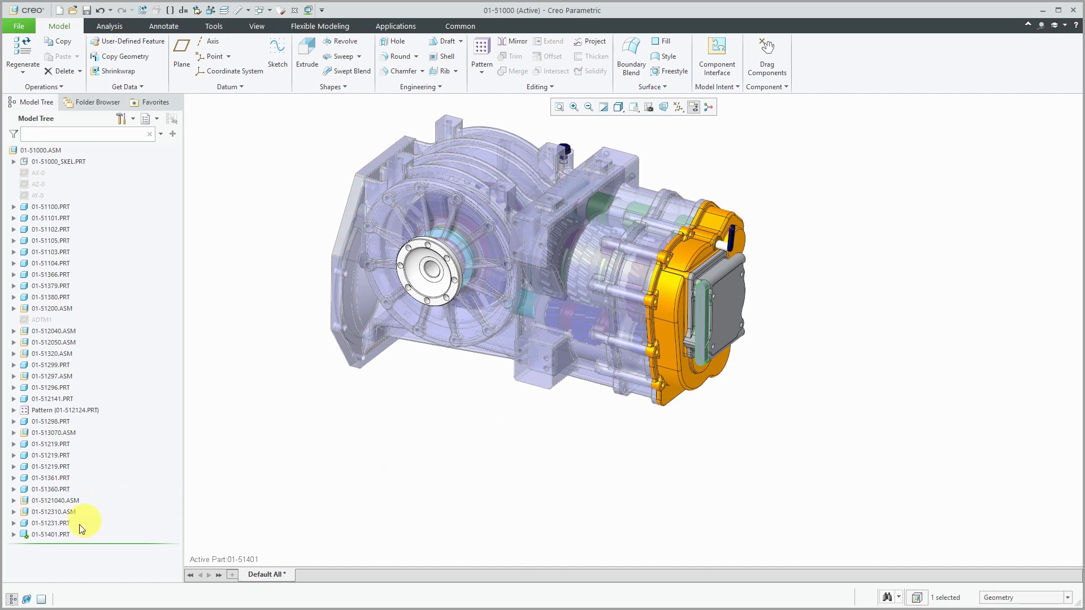
Step: Open 01-51401 in its own window, show datum planes and csys, and list open windows
{"action": "right_click", "coordinate": [44, 534]}
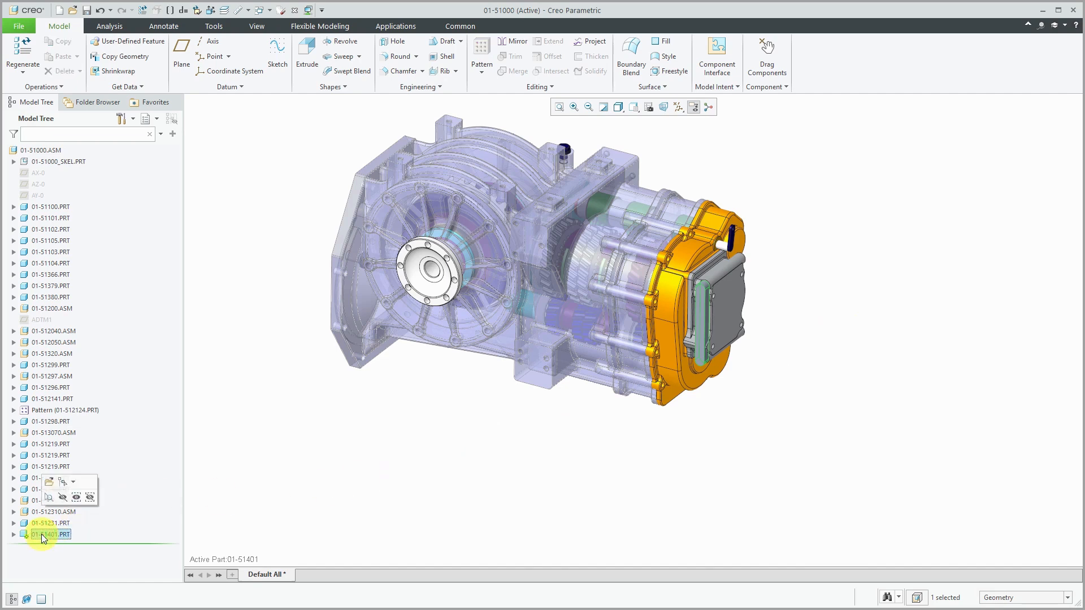
{"action": "double_click", "coordinate": [47, 534]}
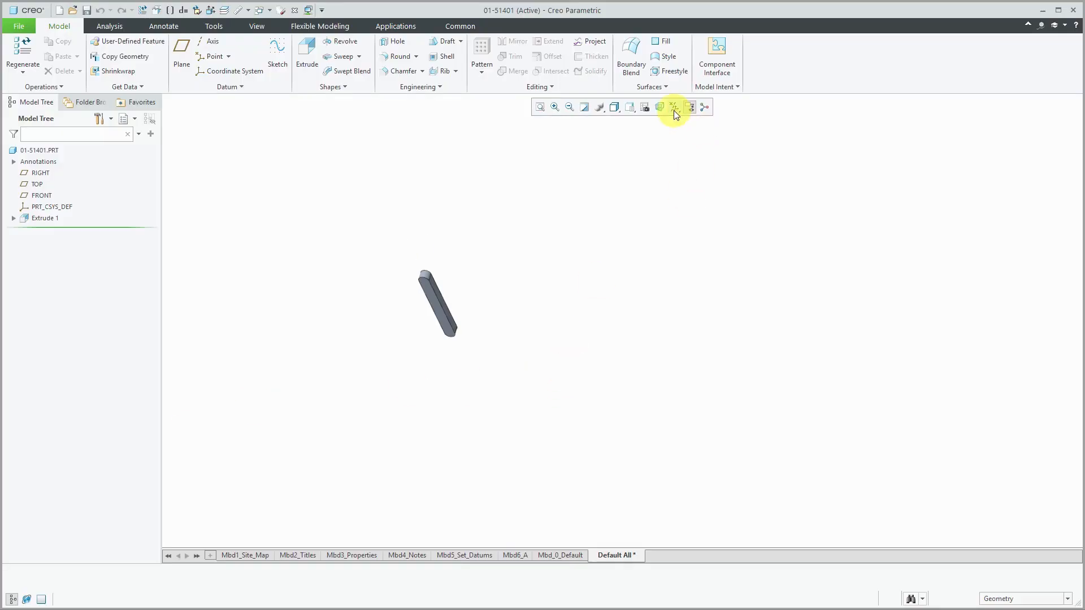
{"action": "left_click", "coordinate": [691, 107]}
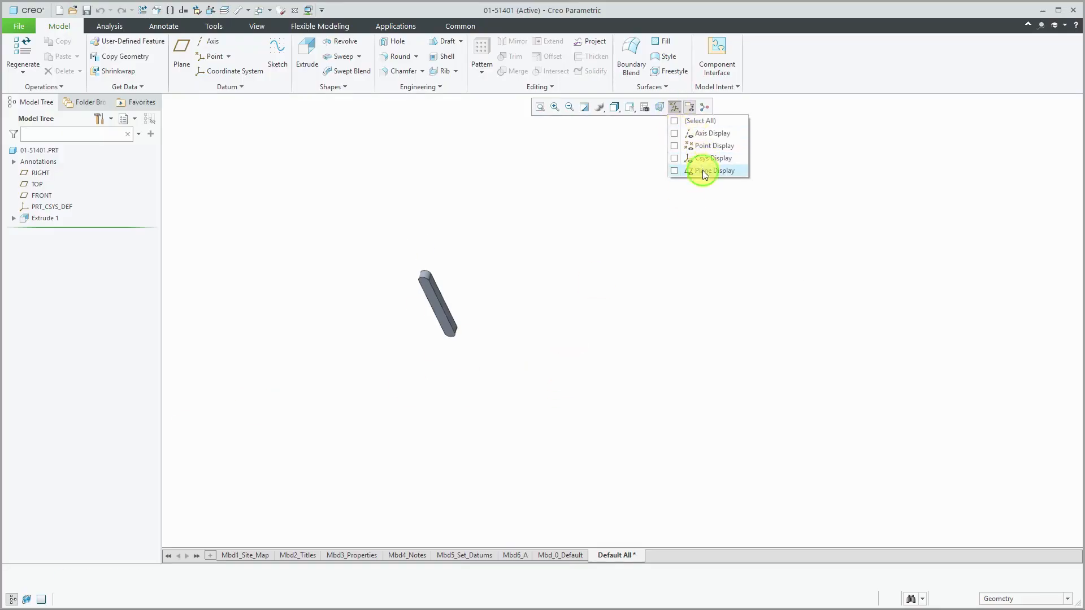
{"action": "left_click", "coordinate": [675, 171]}
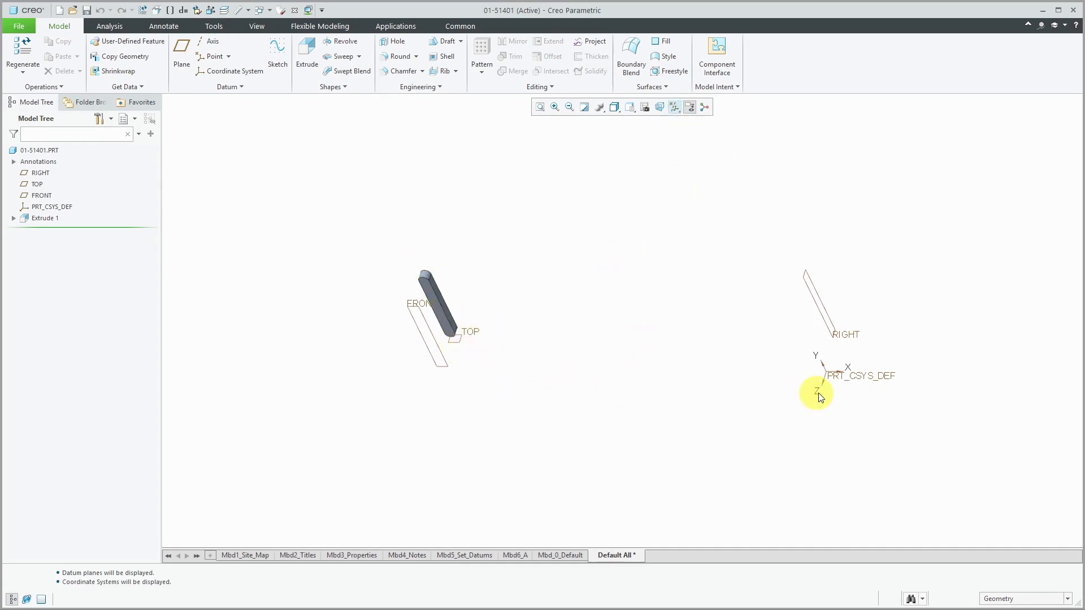
{"action": "mouse_move", "coordinate": [839, 360]}
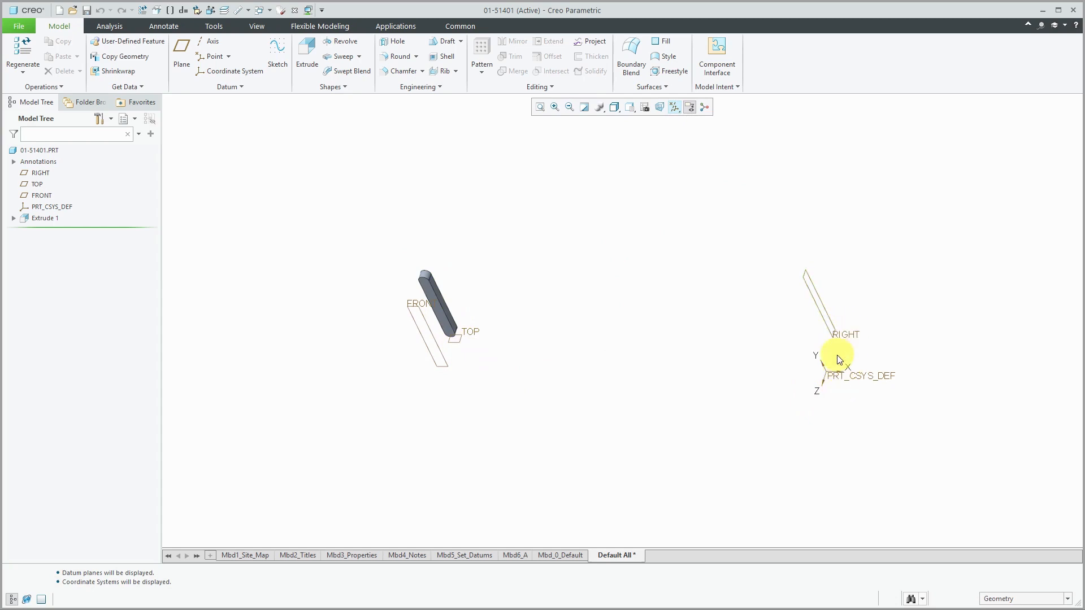
{"action": "mouse_move", "coordinate": [572, 384]}
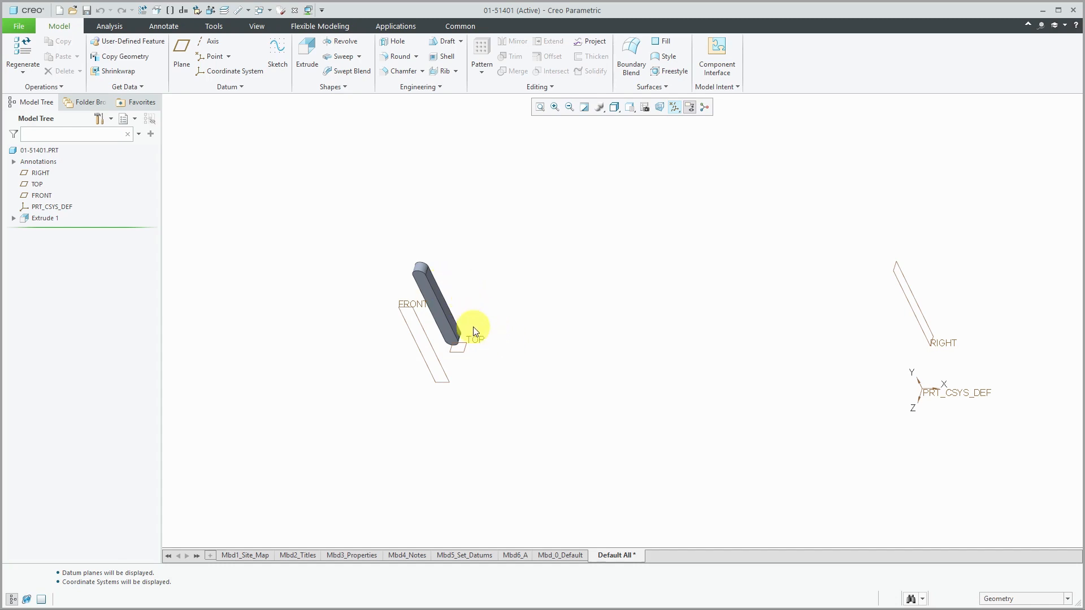
{"action": "mouse_move", "coordinate": [970, 406]}
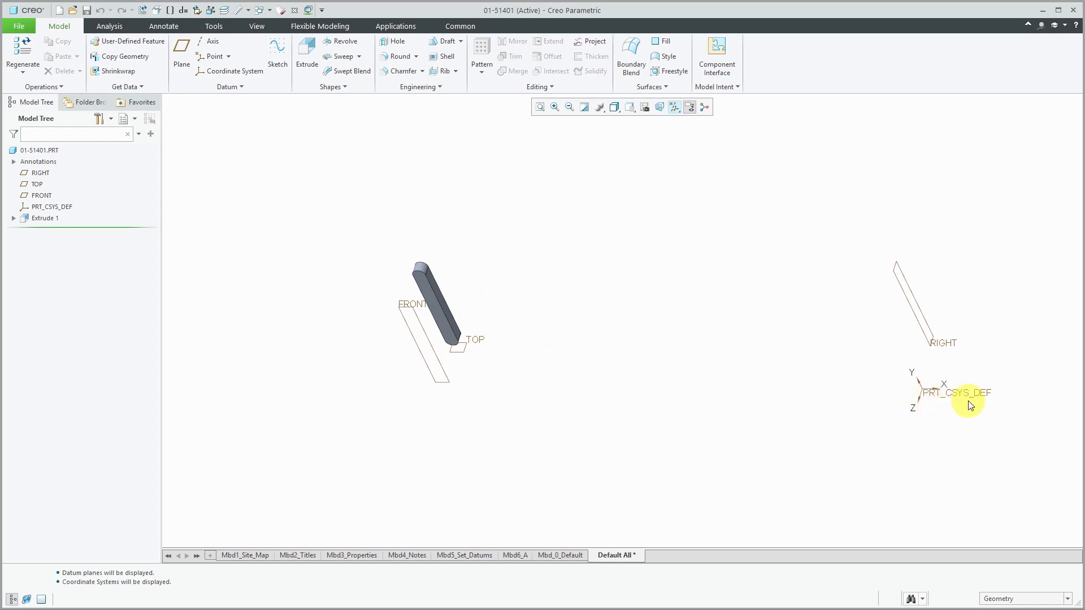
{"action": "mouse_move", "coordinate": [950, 403]}
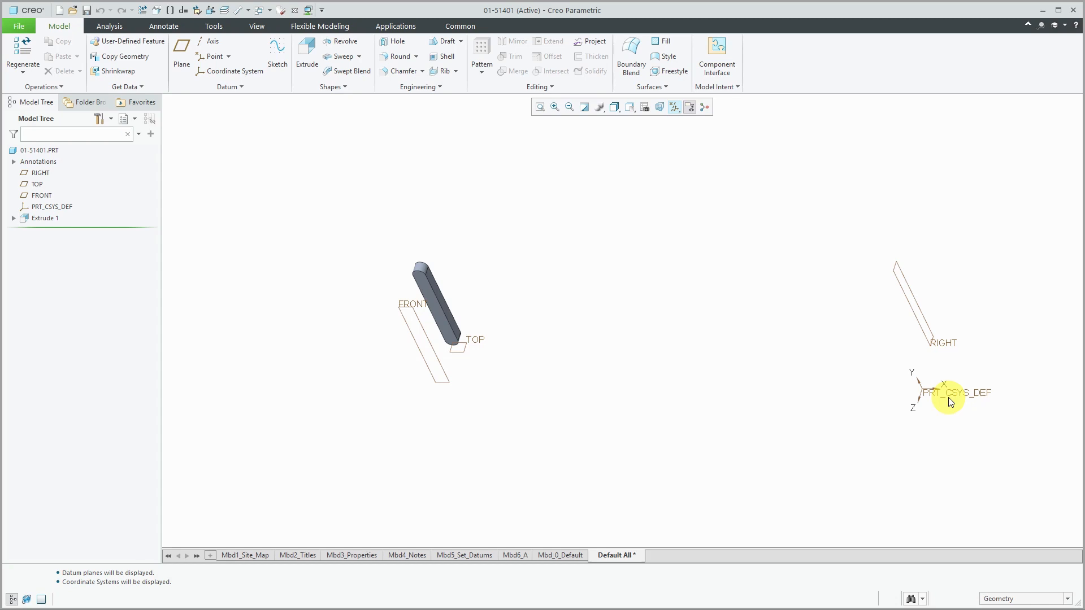
{"action": "mouse_move", "coordinate": [820, 392]}
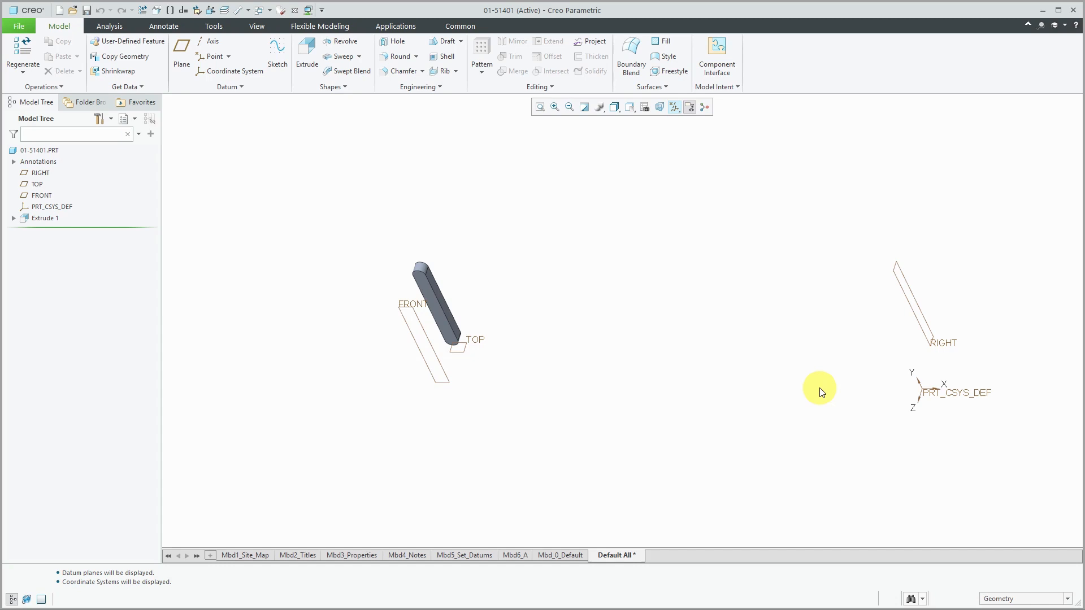
{"action": "left_click", "coordinate": [272, 10]}
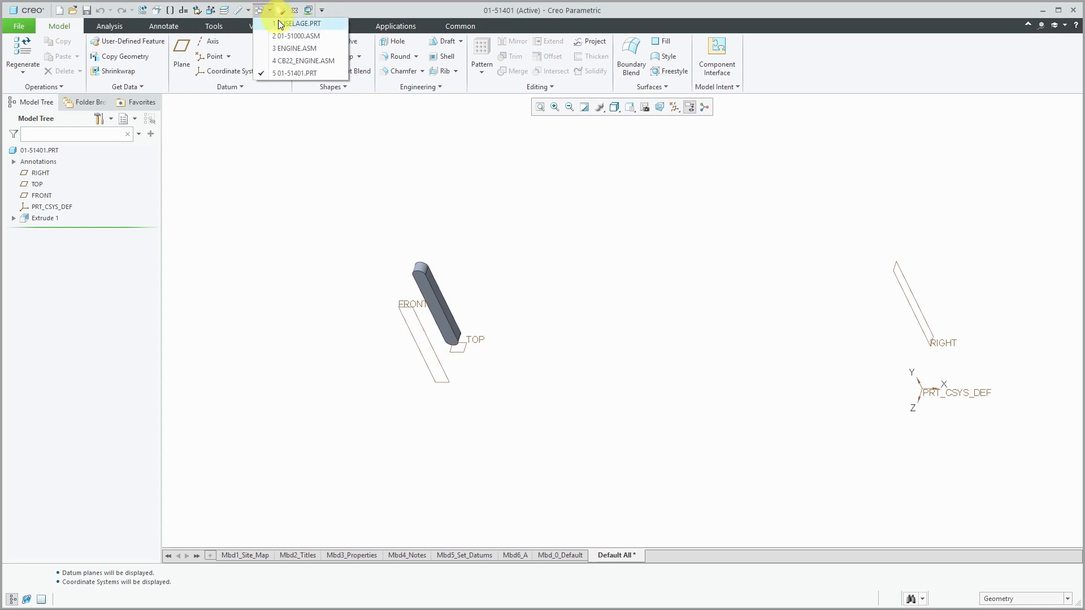
Step: Switch to the 01-51000 assembly window and turn off its csys and plane display
{"action": "left_click", "coordinate": [293, 36]}
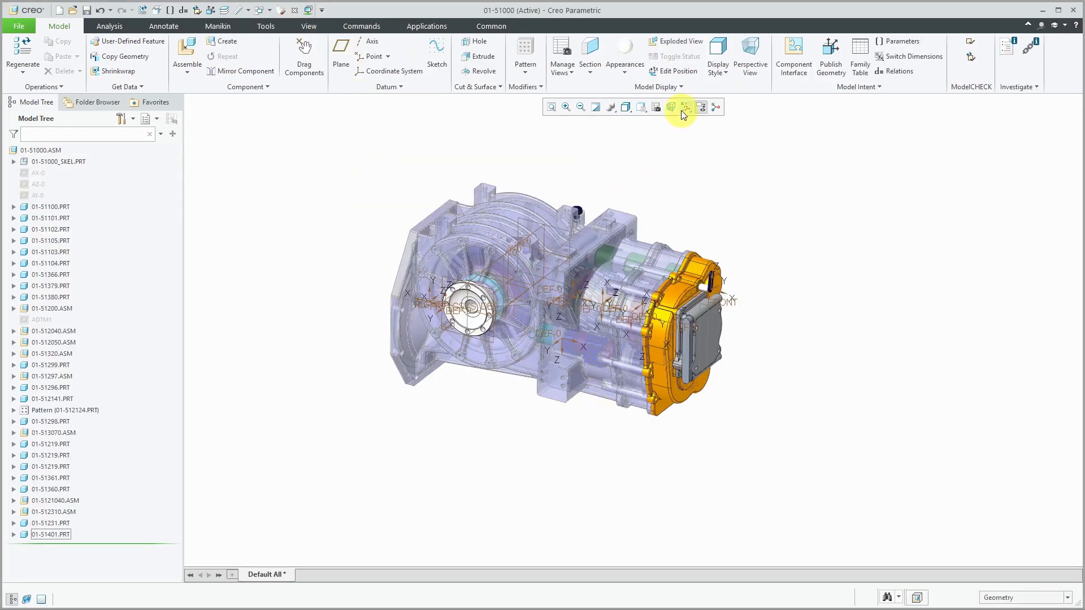
{"action": "left_click", "coordinate": [692, 107]}
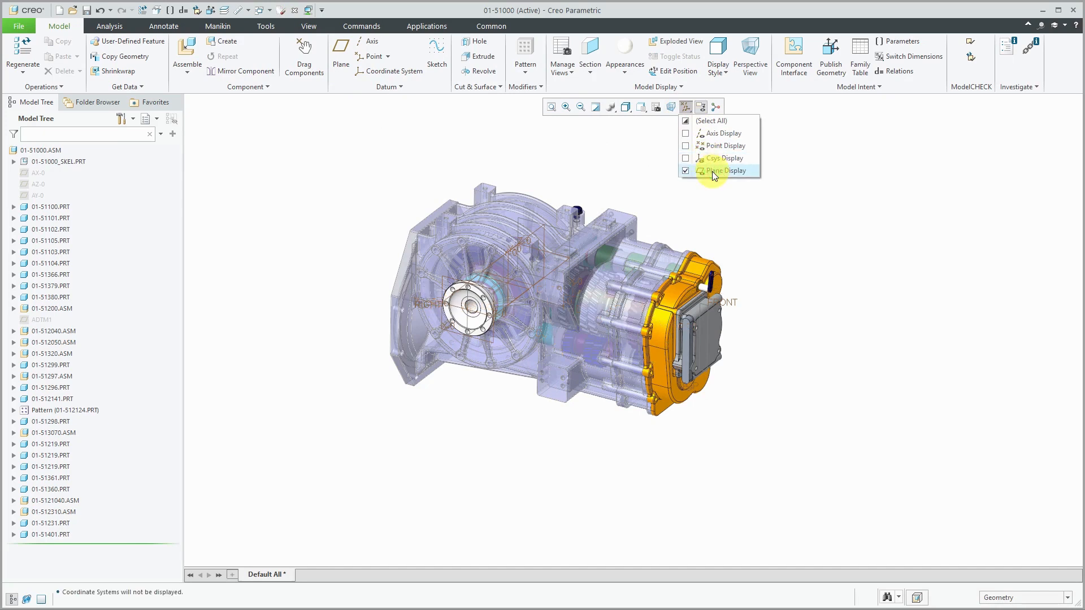
{"action": "left_click", "coordinate": [726, 170]}
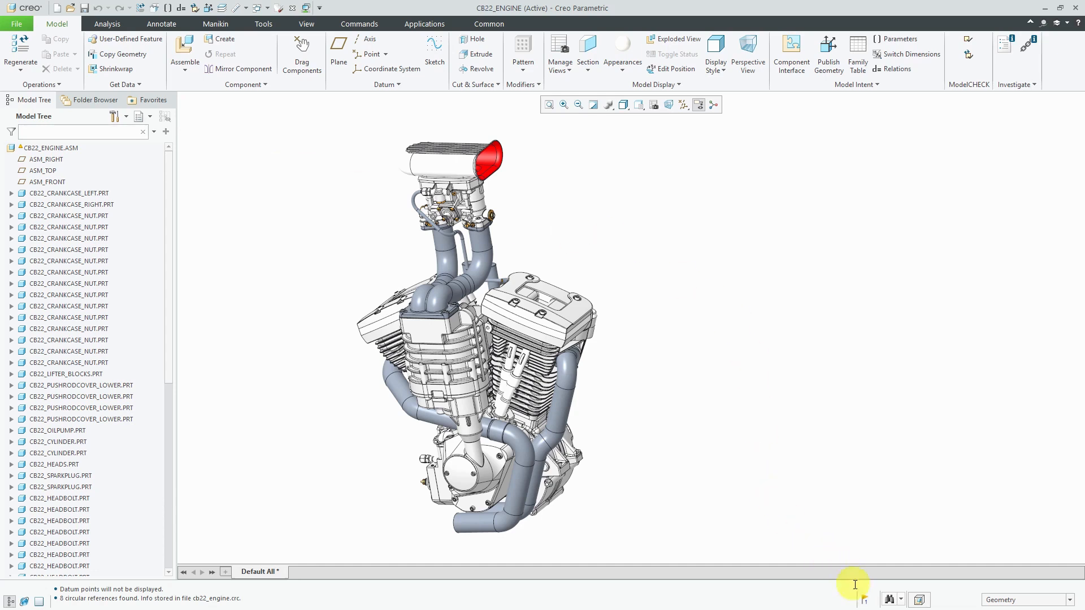
Step: View the circular references notice and bring up CB22_ENGINE.ASM's context menu under Tools
{"action": "left_click", "coordinate": [864, 600]}
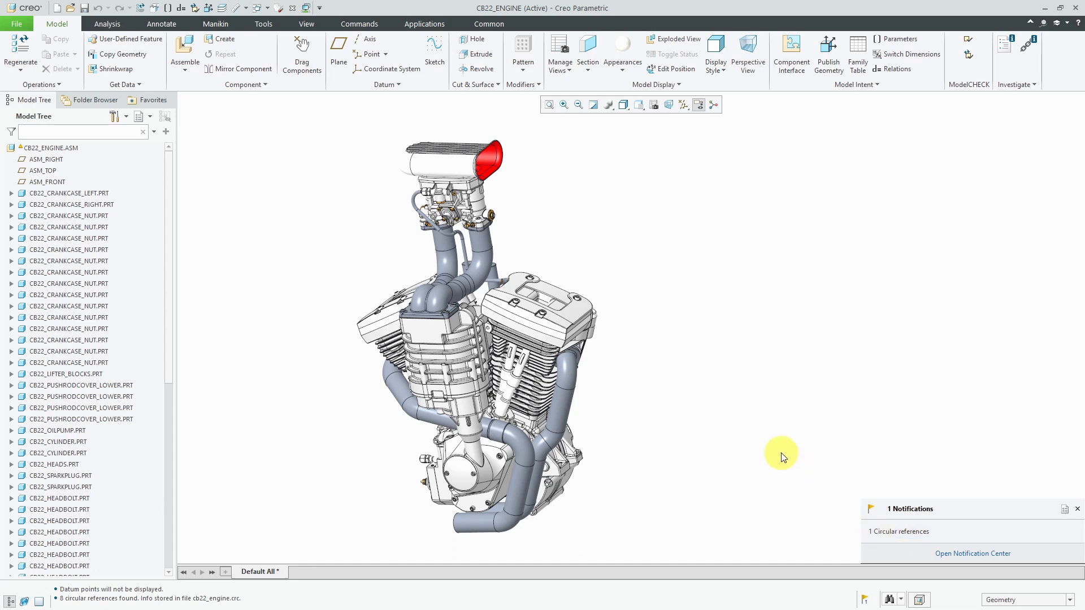
{"action": "mouse_move", "coordinate": [372, 210]}
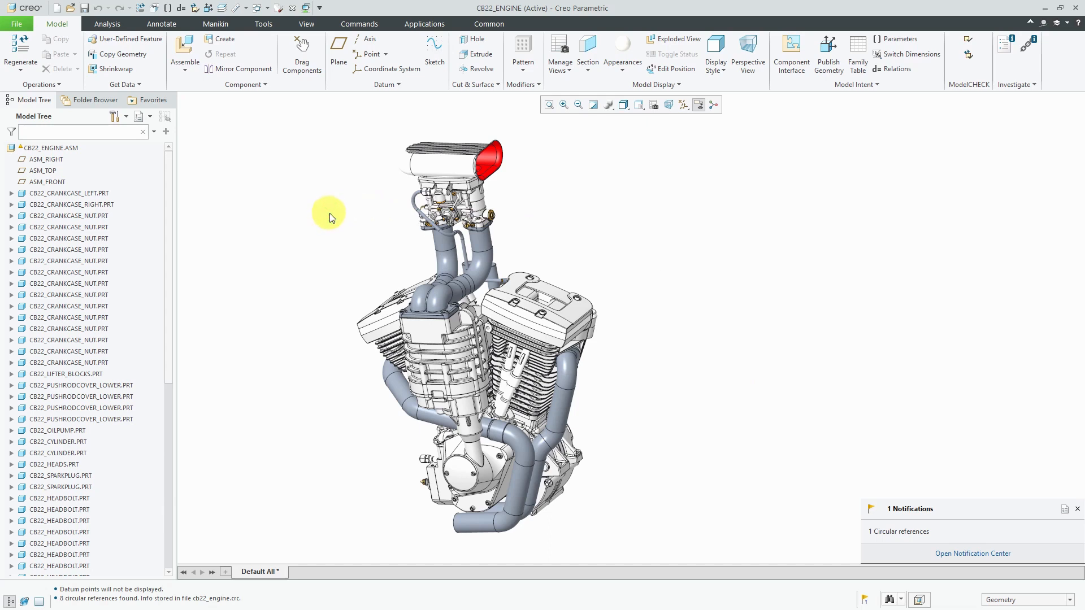
{"action": "mouse_move", "coordinate": [1030, 55]}
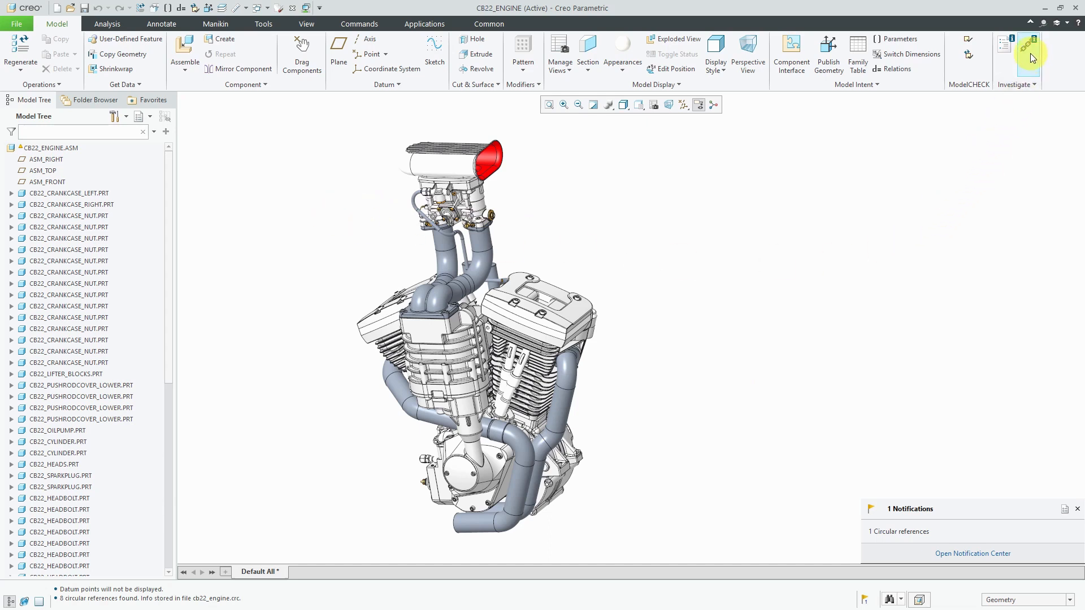
{"action": "mouse_move", "coordinate": [1031, 51]}
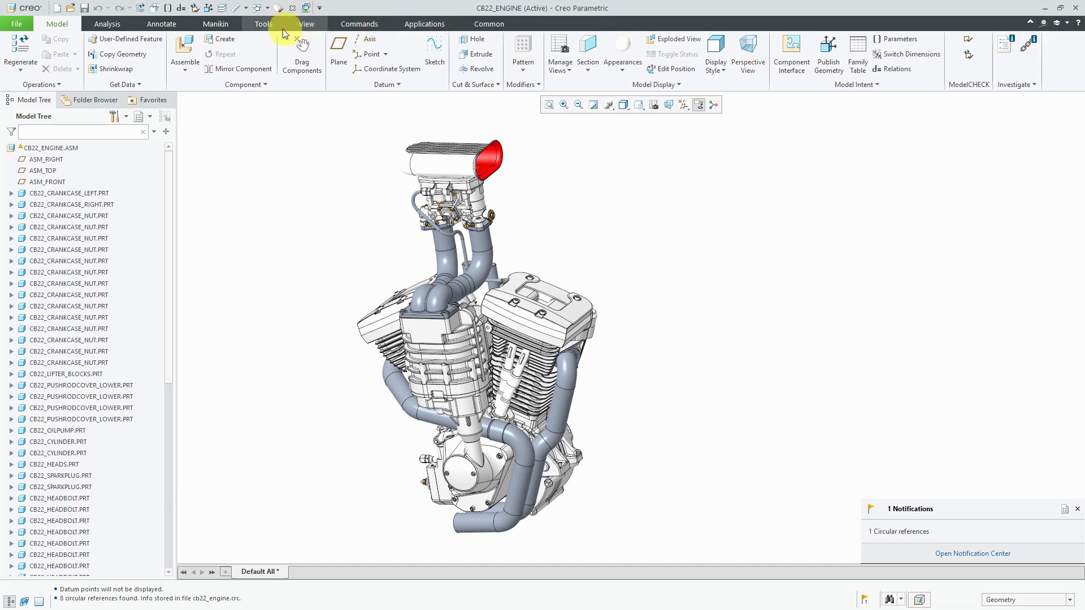
{"action": "left_click", "coordinate": [263, 23]}
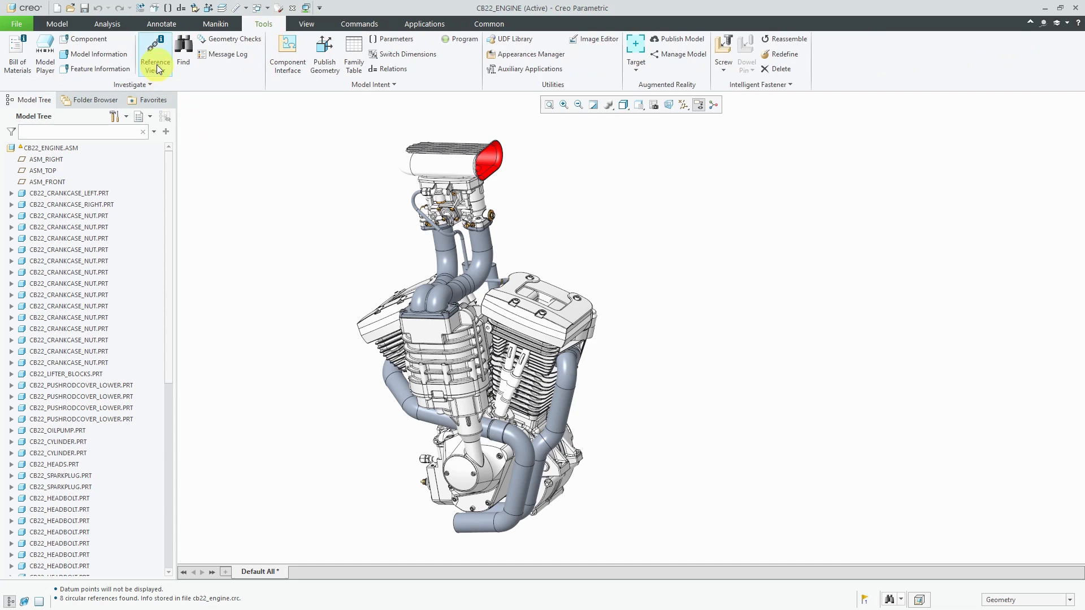
{"action": "right_click", "coordinate": [43, 152]}
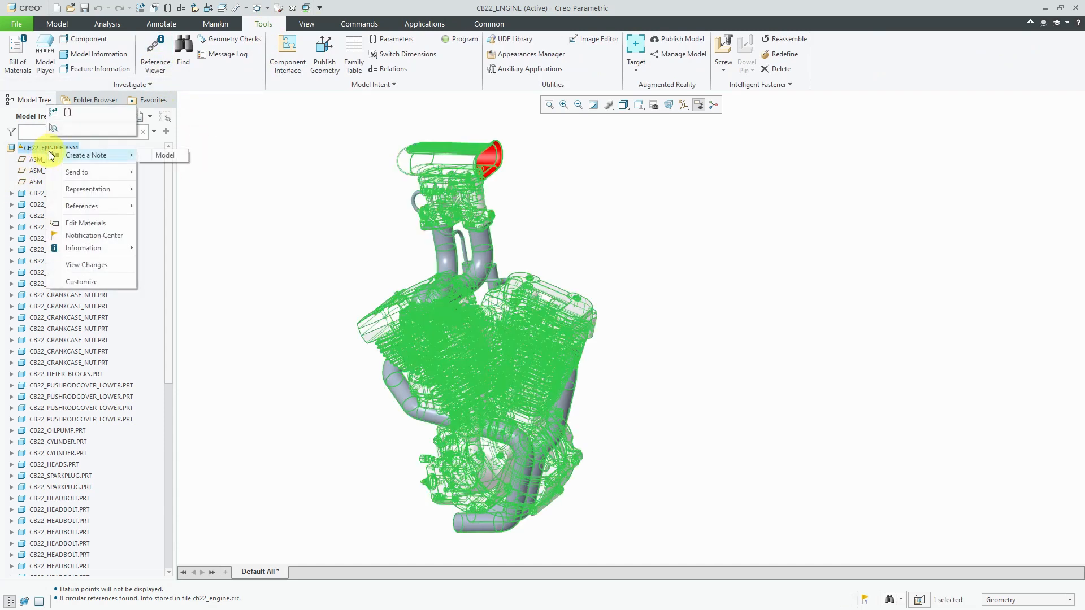
{"action": "mouse_move", "coordinate": [83, 247]}
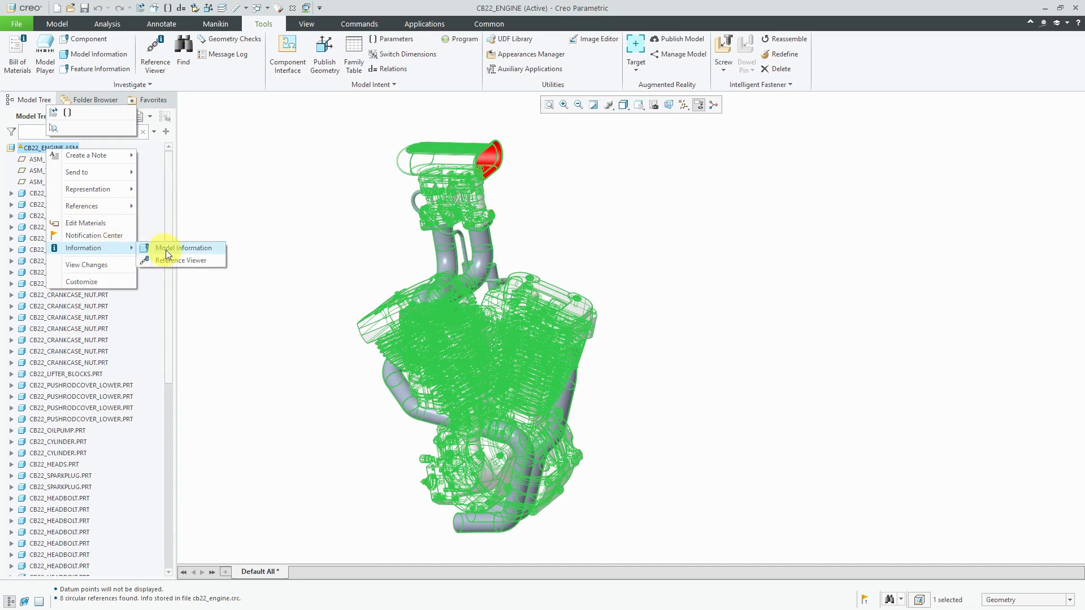
Step: Open Reference Viewer for CB22_ENGINE.ASM, expand missing CB22.ASM, and show the Paths list
{"action": "left_click", "coordinate": [183, 248]}
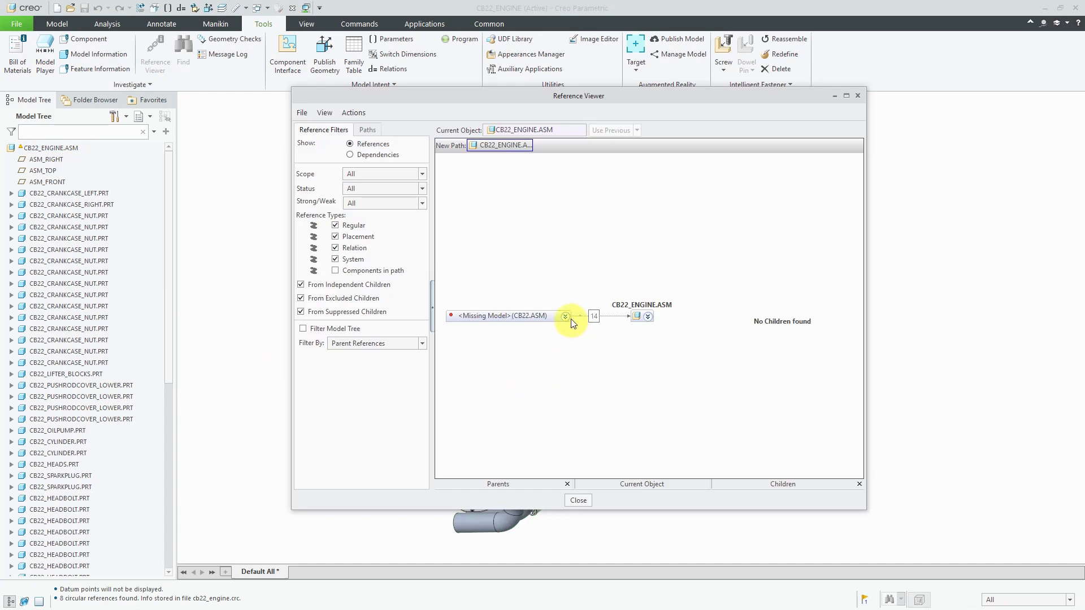
{"action": "left_click", "coordinate": [565, 315]}
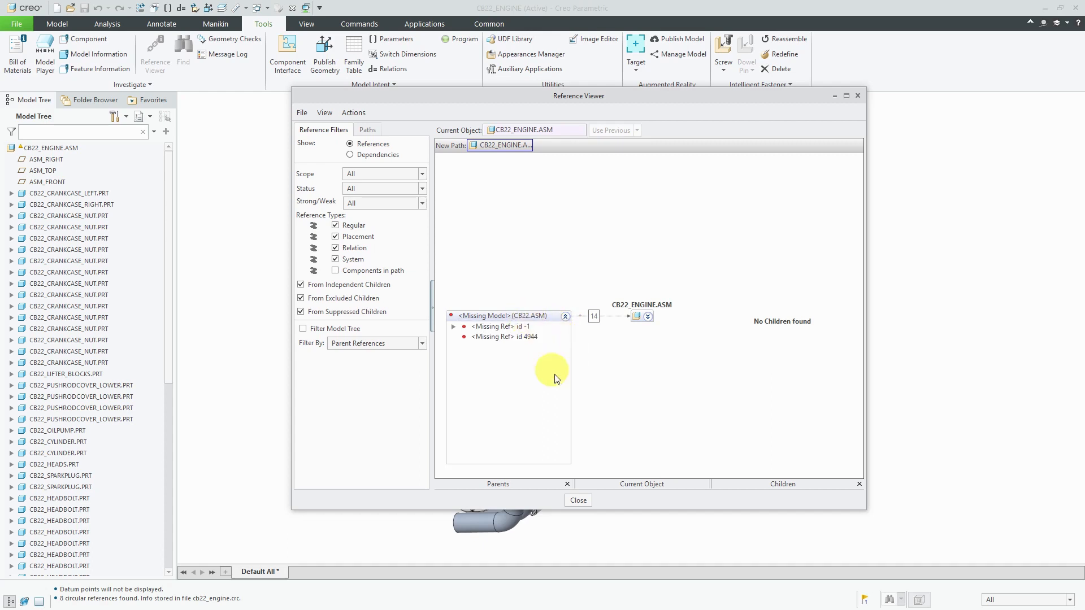
{"action": "mouse_move", "coordinate": [640, 383]}
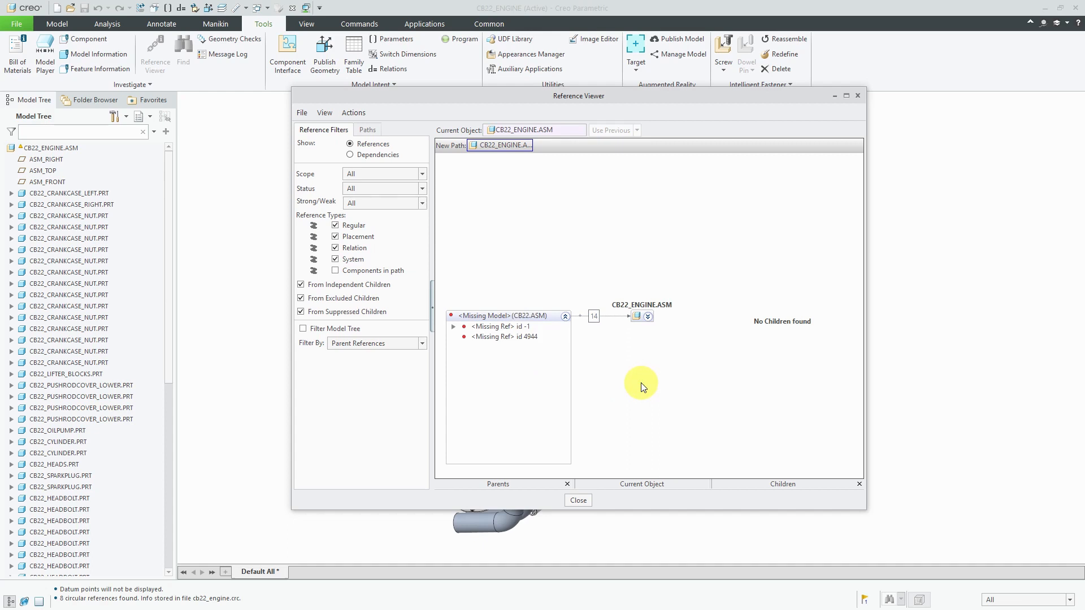
{"action": "mouse_move", "coordinate": [599, 326]}
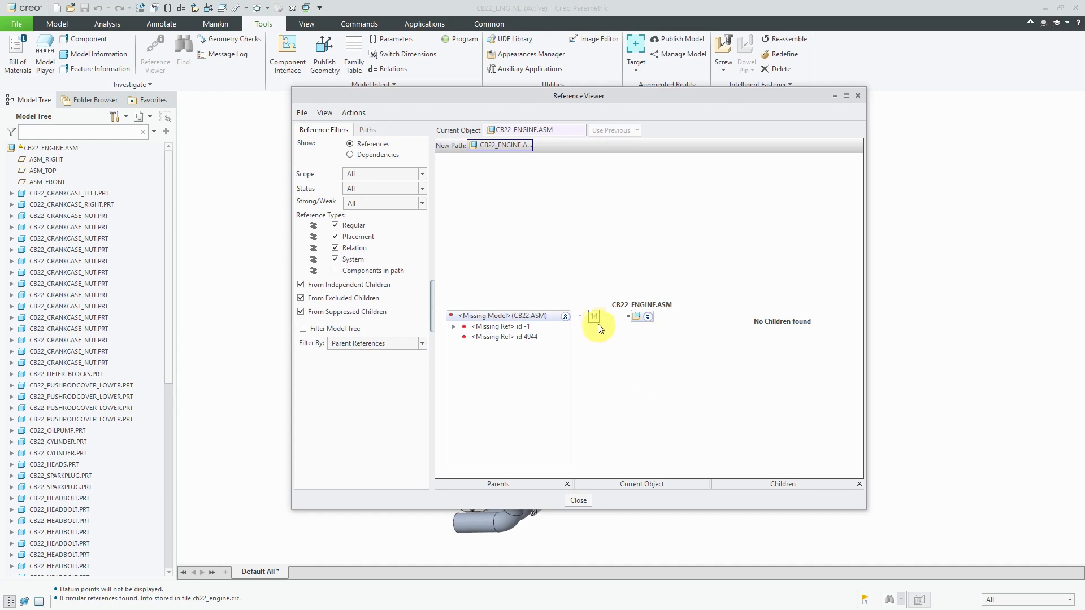
{"action": "mouse_move", "coordinate": [595, 319]}
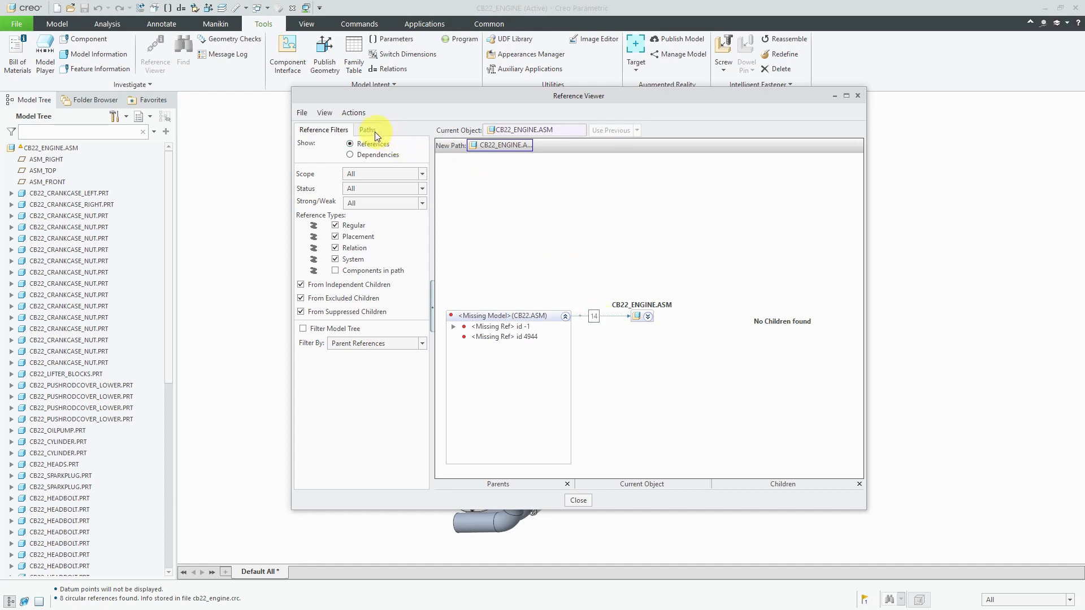
{"action": "left_click", "coordinate": [367, 130]}
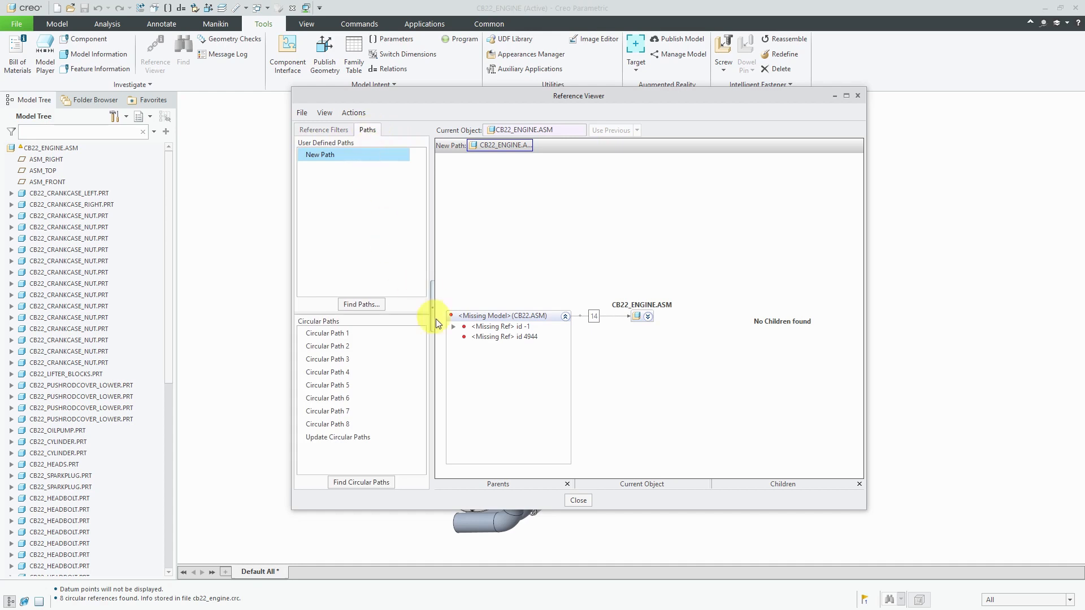
Step: Step through circular paths 1–3 and Circular Path 7, then close the Reference Viewer
{"action": "left_click", "coordinate": [327, 333]}
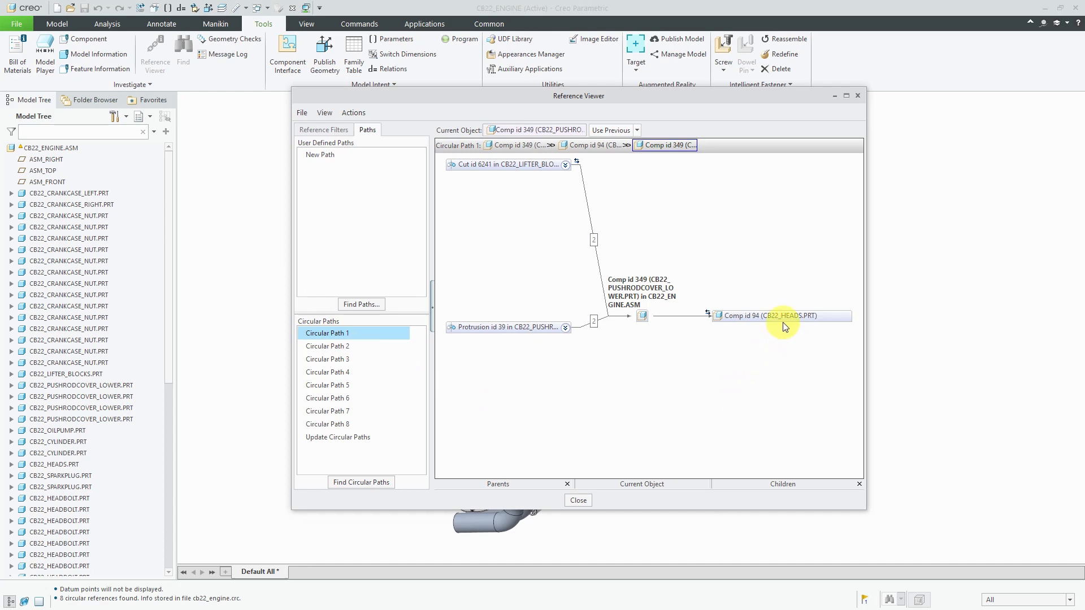
{"action": "mouse_move", "coordinate": [687, 305]}
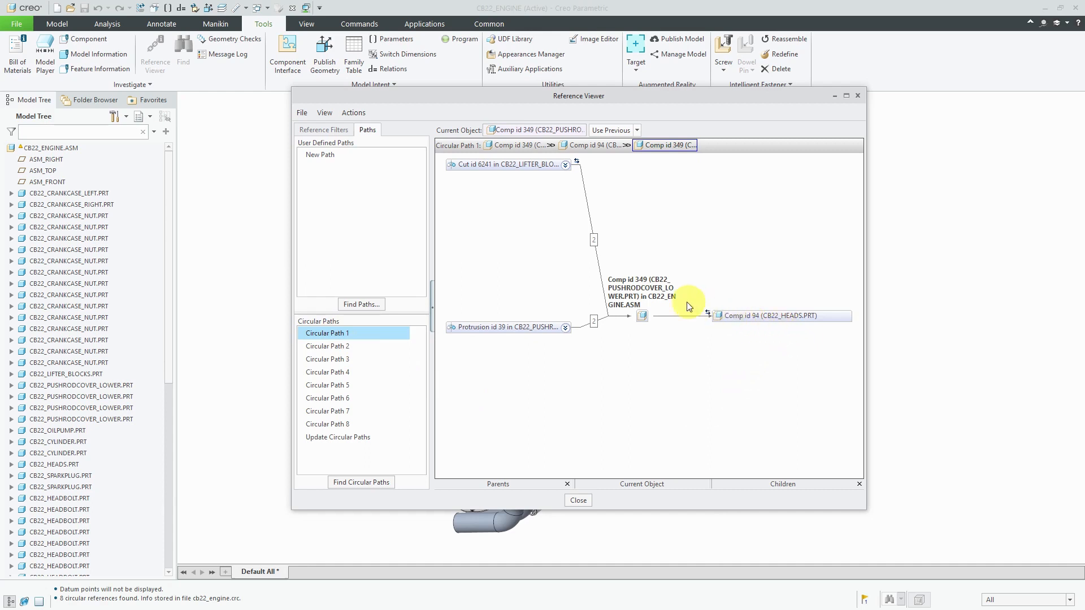
{"action": "mouse_move", "coordinate": [680, 303]}
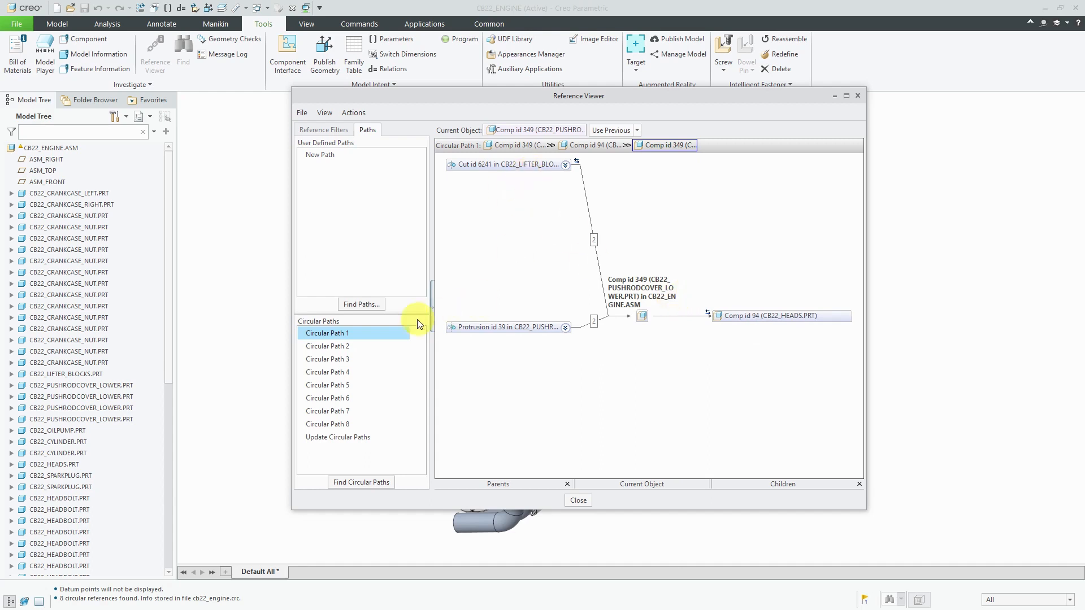
{"action": "left_click", "coordinate": [327, 346]}
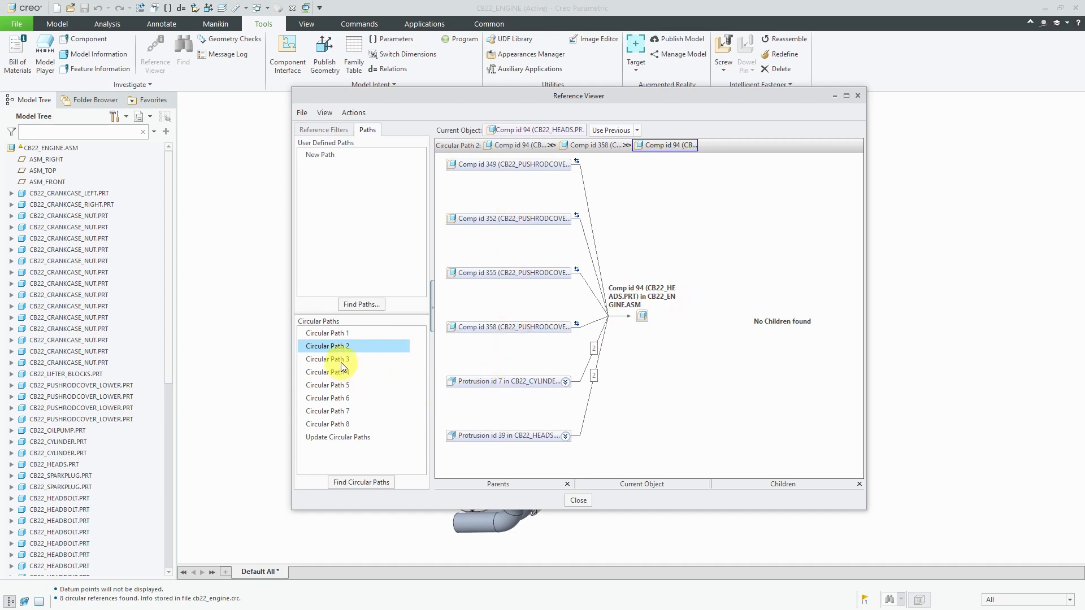
{"action": "left_click", "coordinate": [327, 359]}
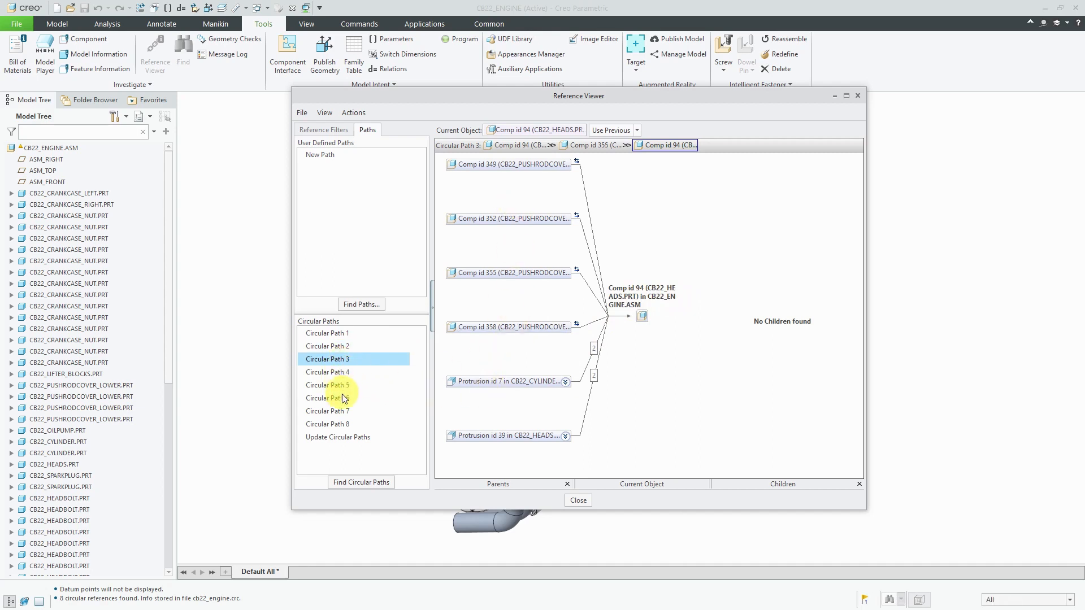
{"action": "left_click", "coordinate": [328, 411]}
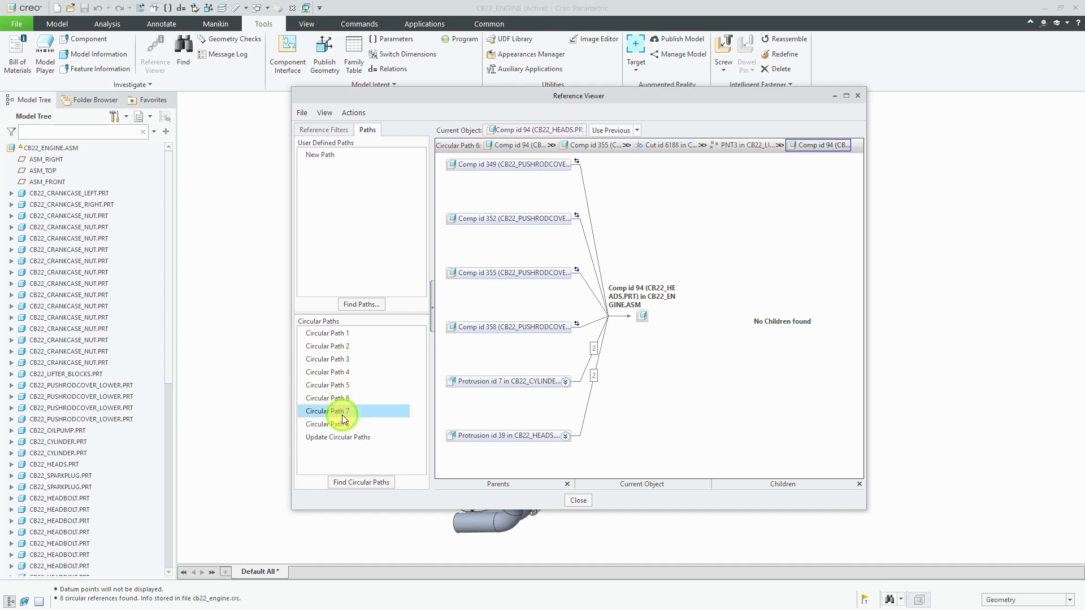
{"action": "left_click", "coordinate": [338, 412]}
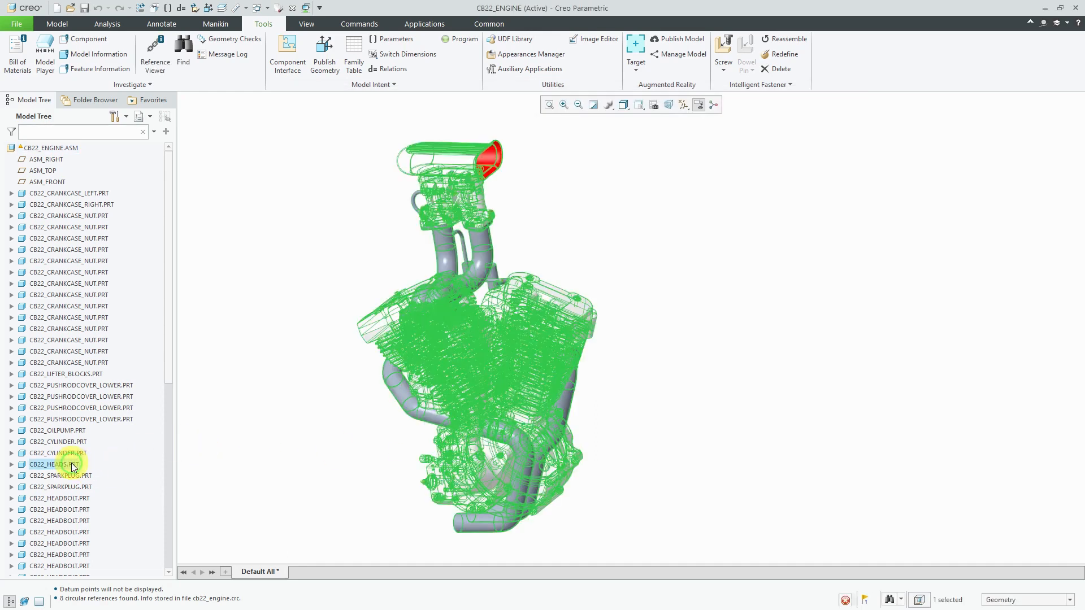
{"action": "right_click", "coordinate": [54, 464]}
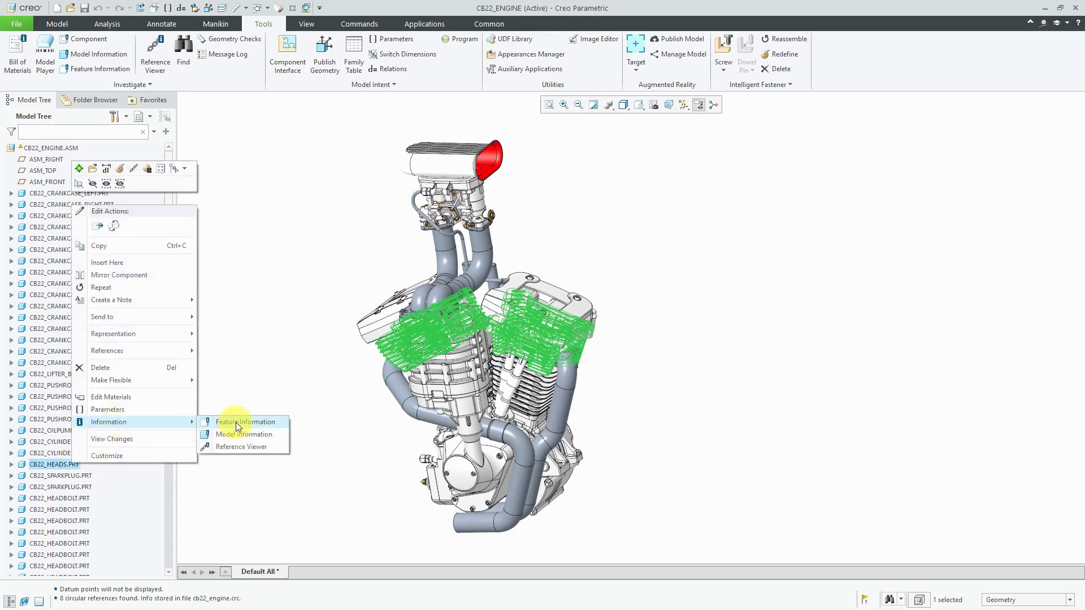
{"action": "left_click", "coordinate": [241, 447]}
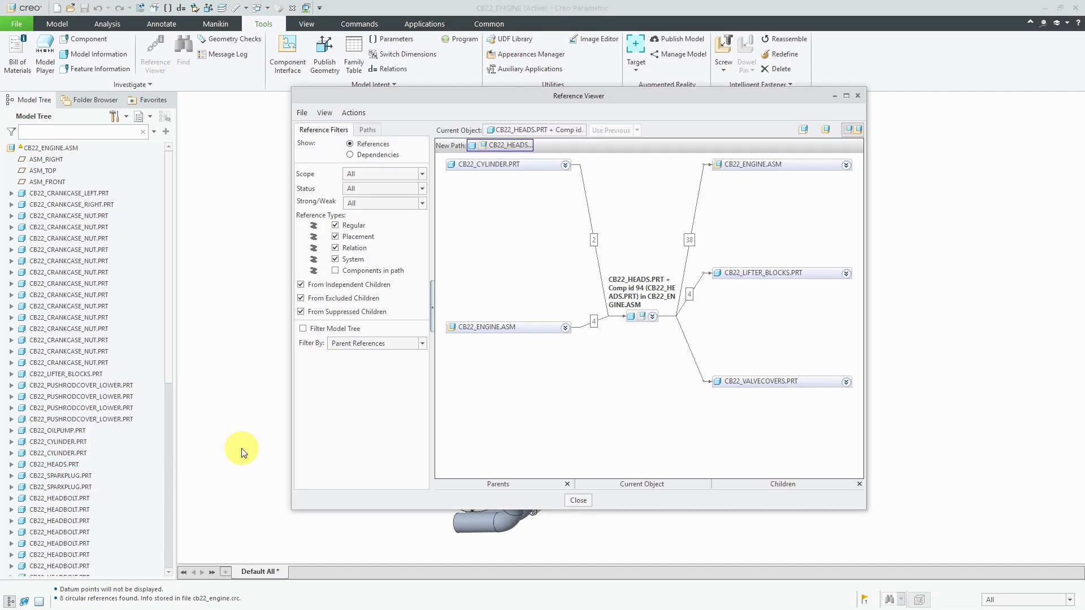
{"action": "mouse_move", "coordinate": [618, 448]}
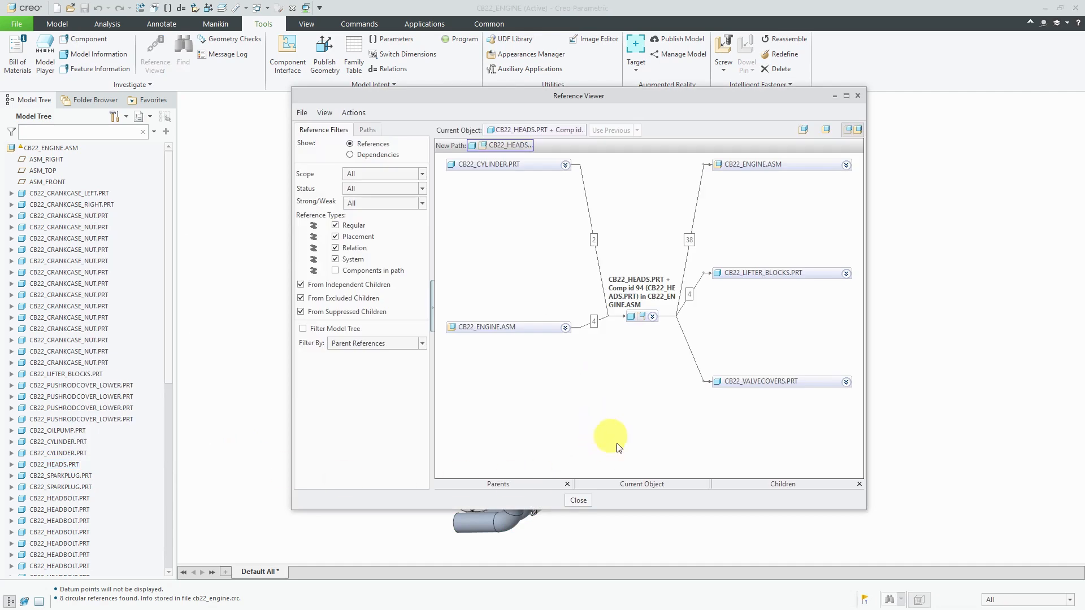
{"action": "mouse_move", "coordinate": [596, 287]}
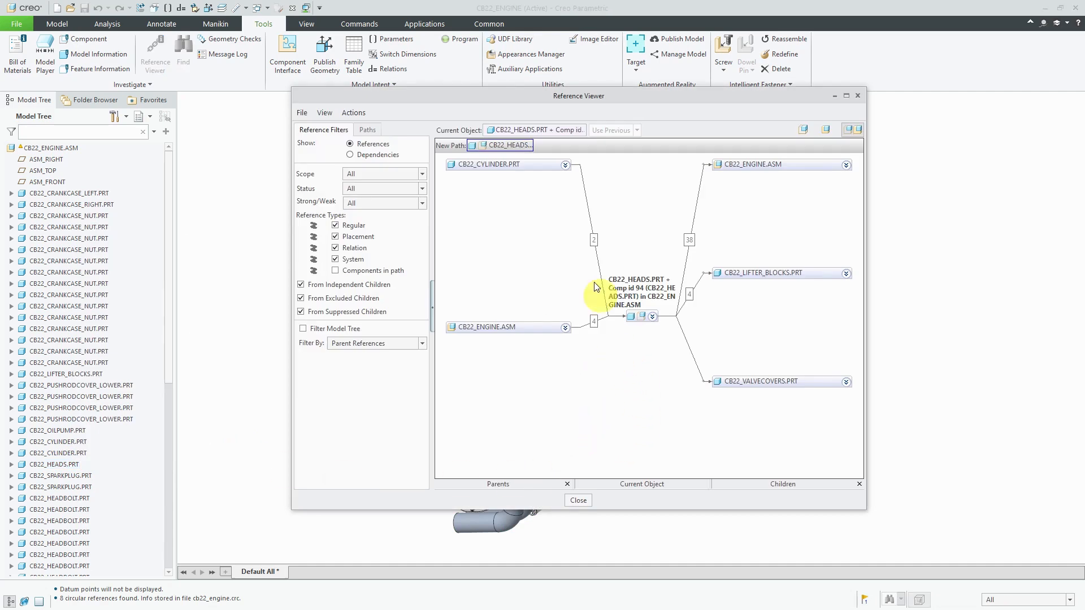
{"action": "mouse_move", "coordinate": [551, 168]}
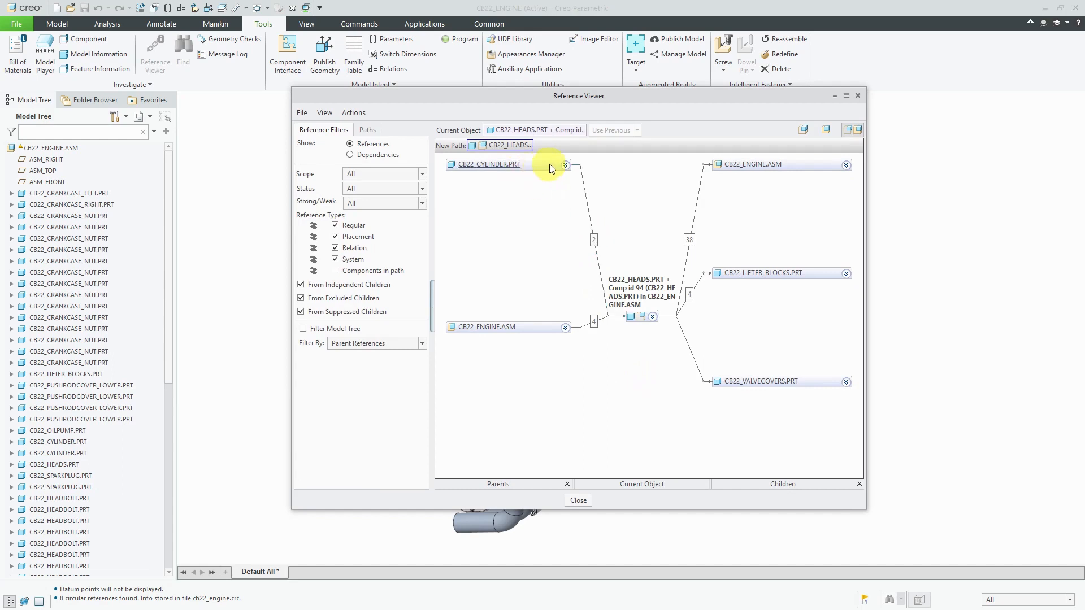
{"action": "left_click", "coordinate": [565, 165]}
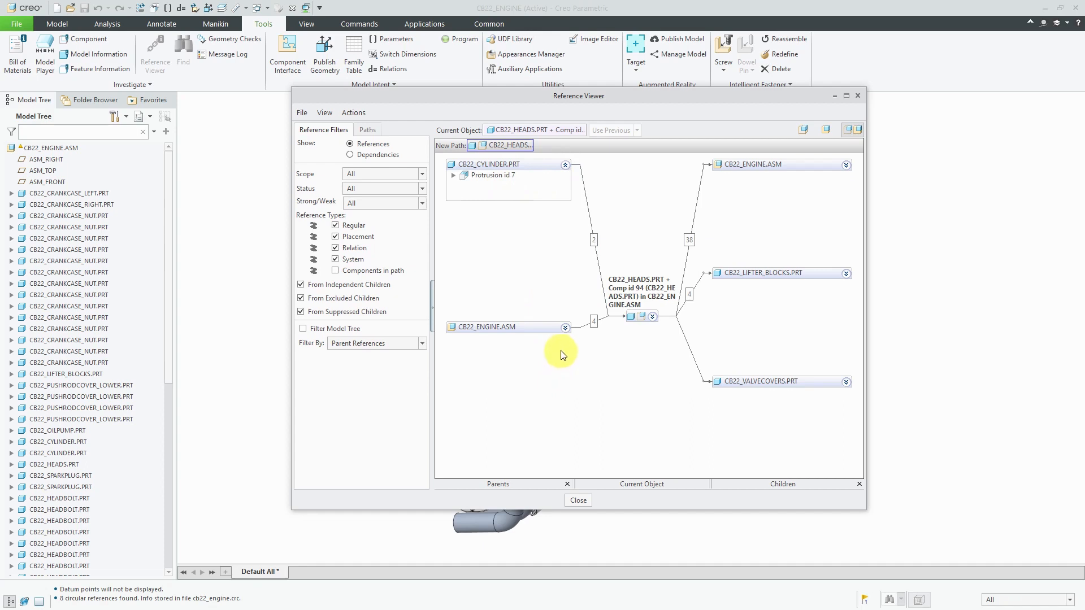
{"action": "left_click", "coordinate": [565, 327]}
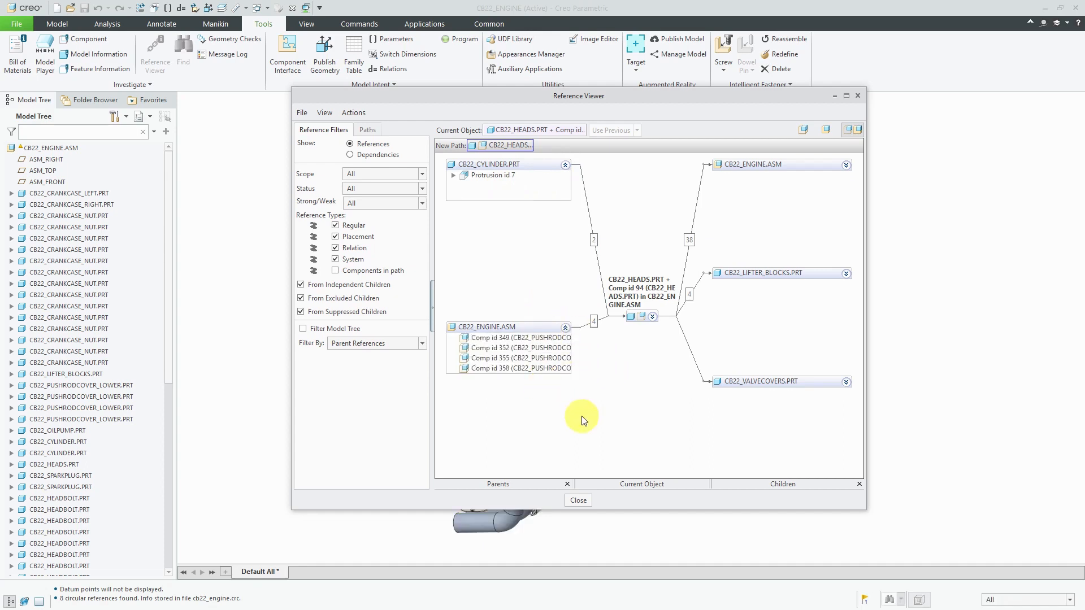
{"action": "mouse_move", "coordinate": [588, 381]}
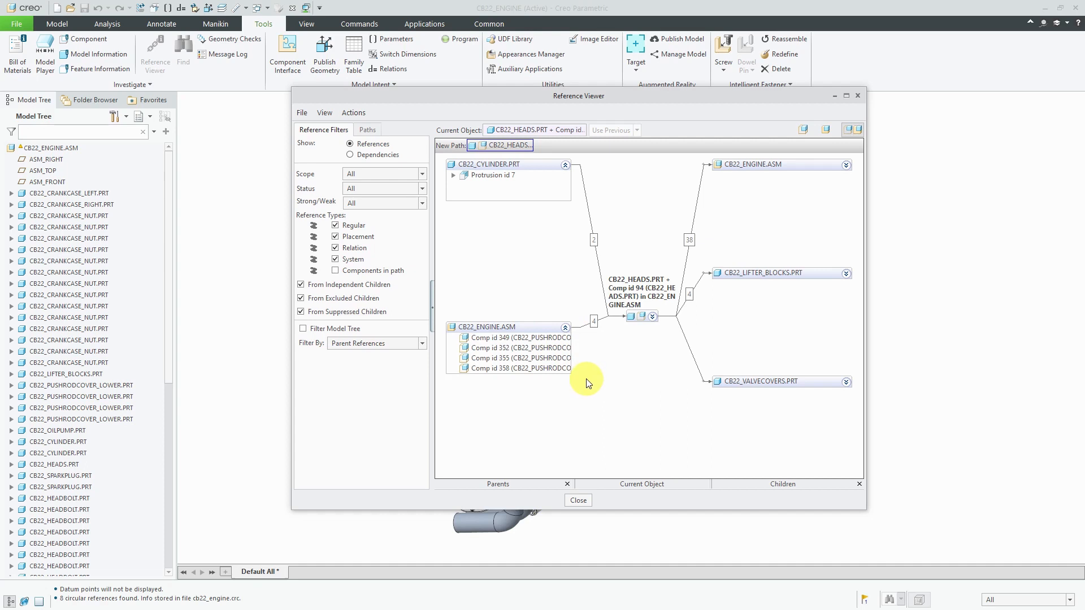
{"action": "mouse_move", "coordinate": [600, 454]}
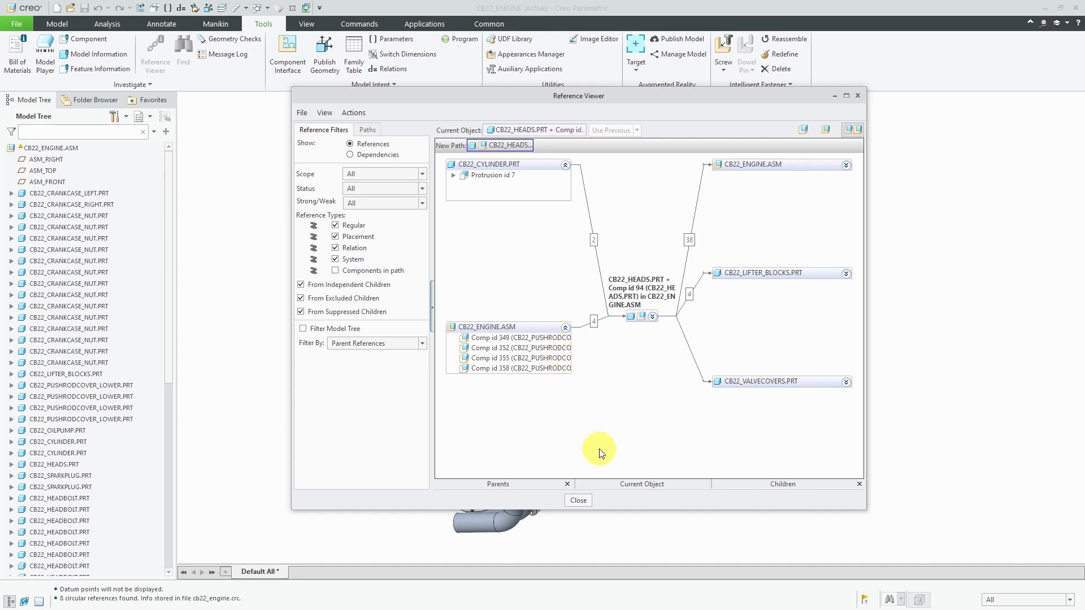
{"action": "mouse_move", "coordinate": [596, 503]}
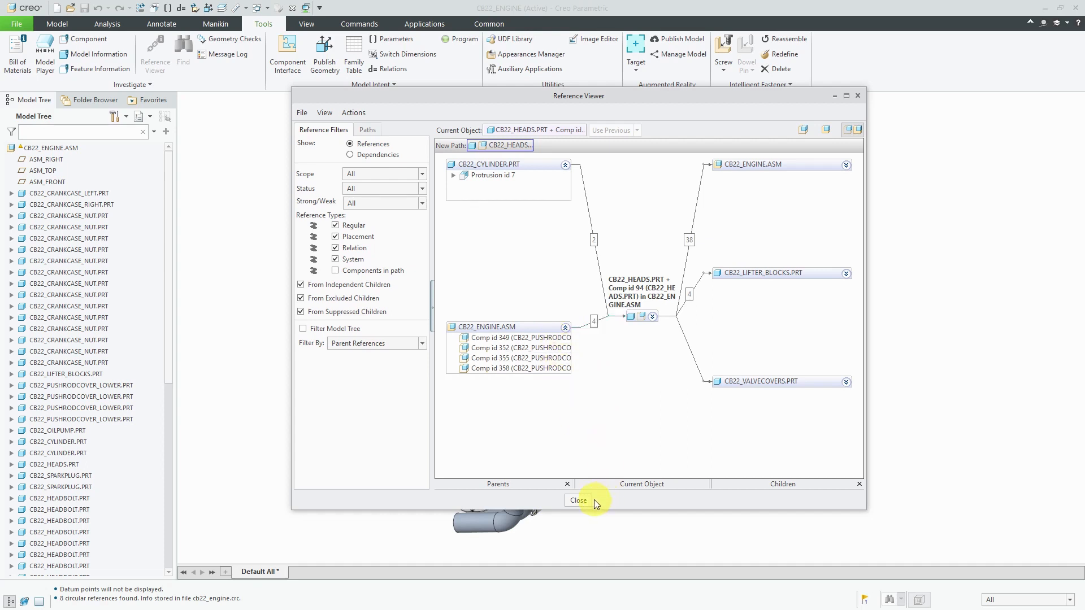
{"action": "left_click", "coordinate": [578, 500]}
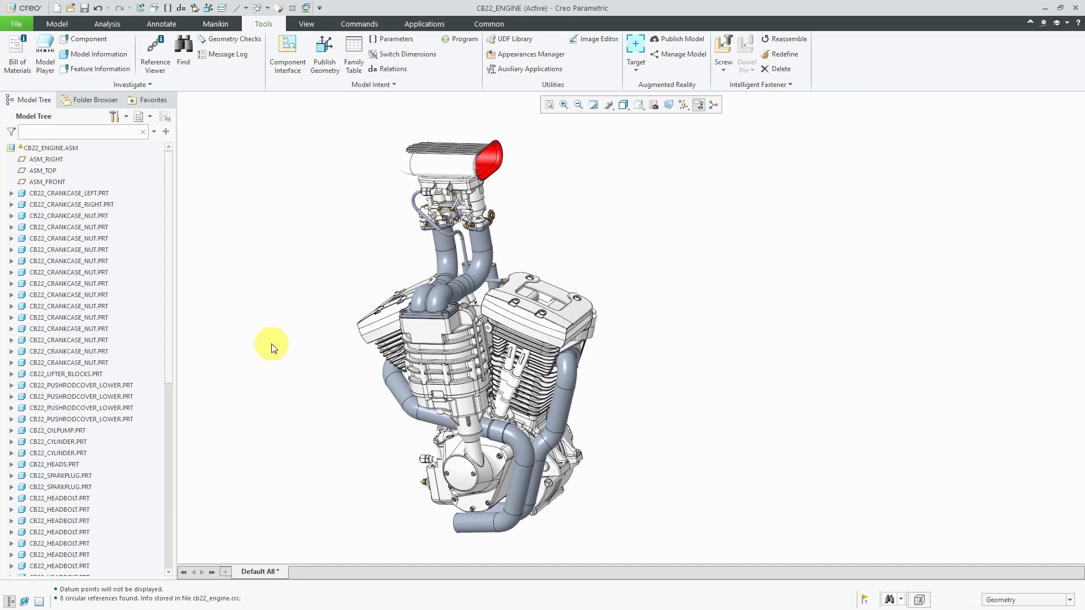
{"action": "mouse_move", "coordinate": [445, 297]}
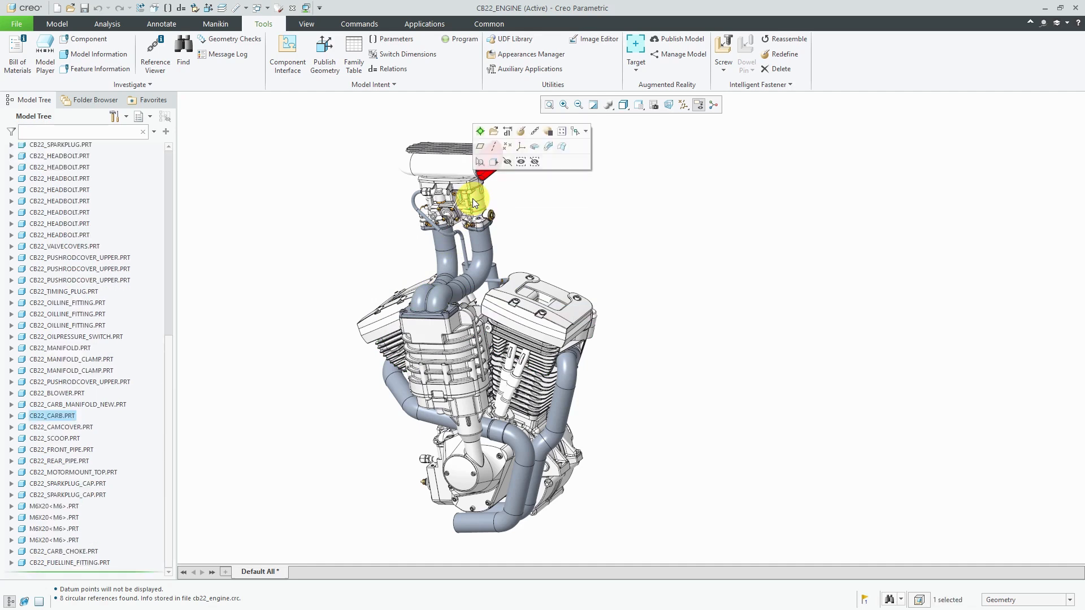
{"action": "right_click", "coordinate": [475, 202]}
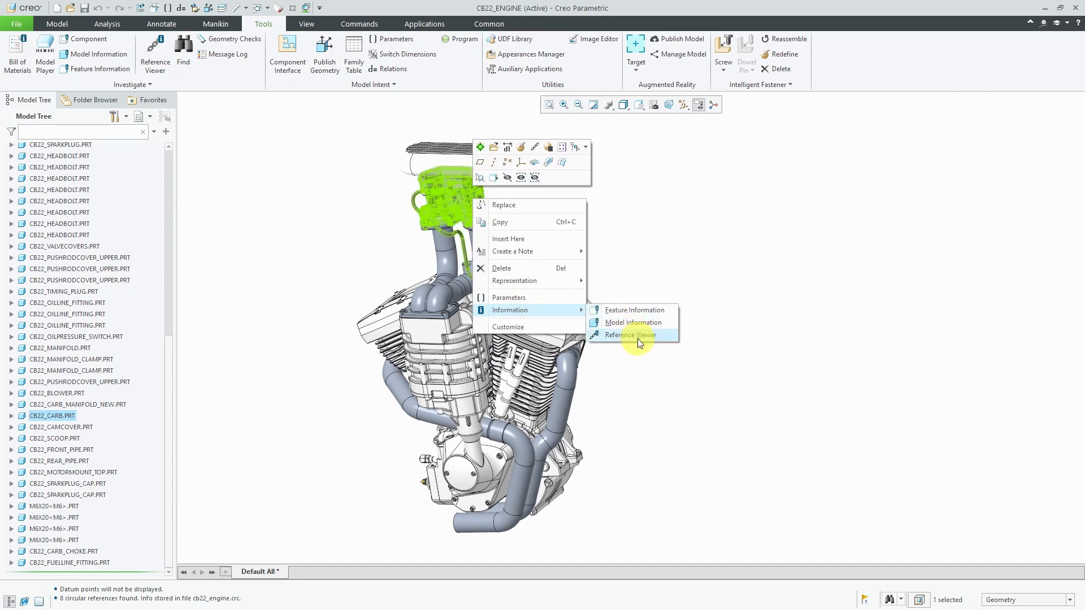
{"action": "left_click", "coordinate": [631, 336]}
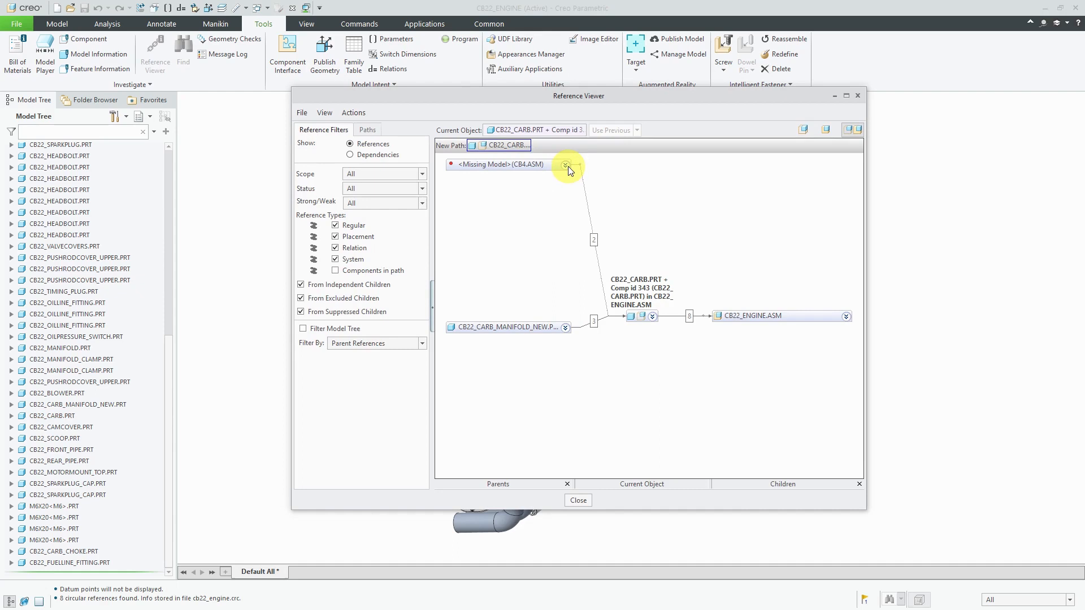
{"action": "left_click", "coordinate": [565, 164]}
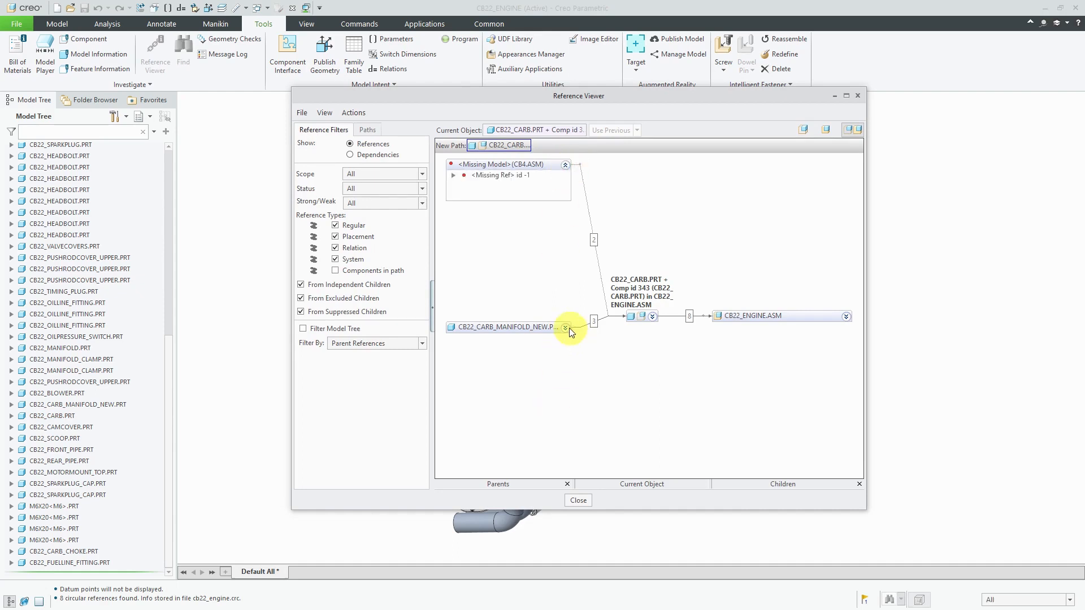
{"action": "left_click", "coordinate": [565, 327]}
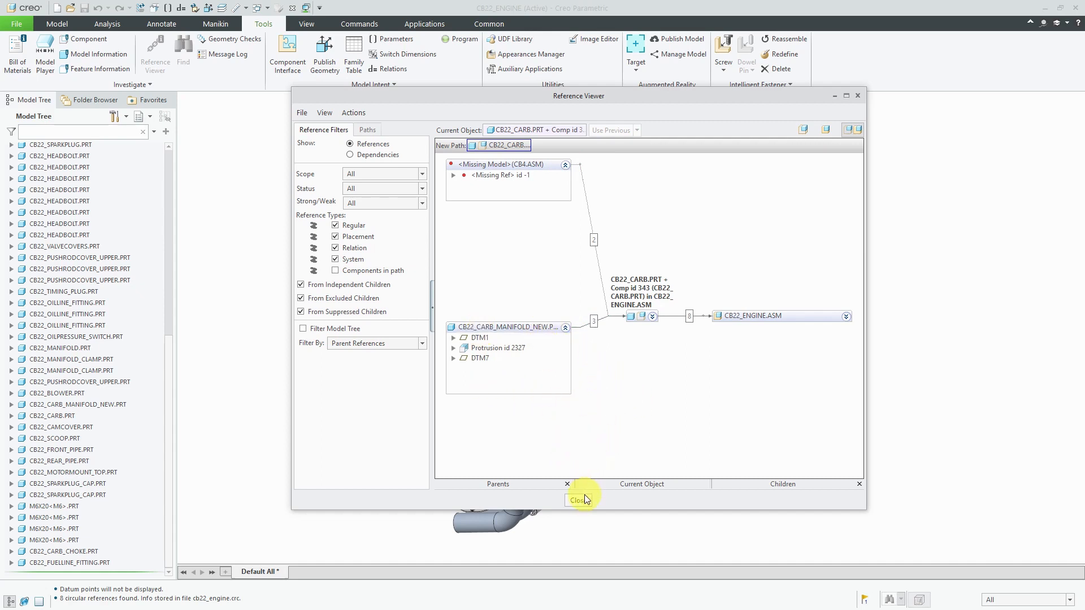
{"action": "left_click", "coordinate": [576, 500]}
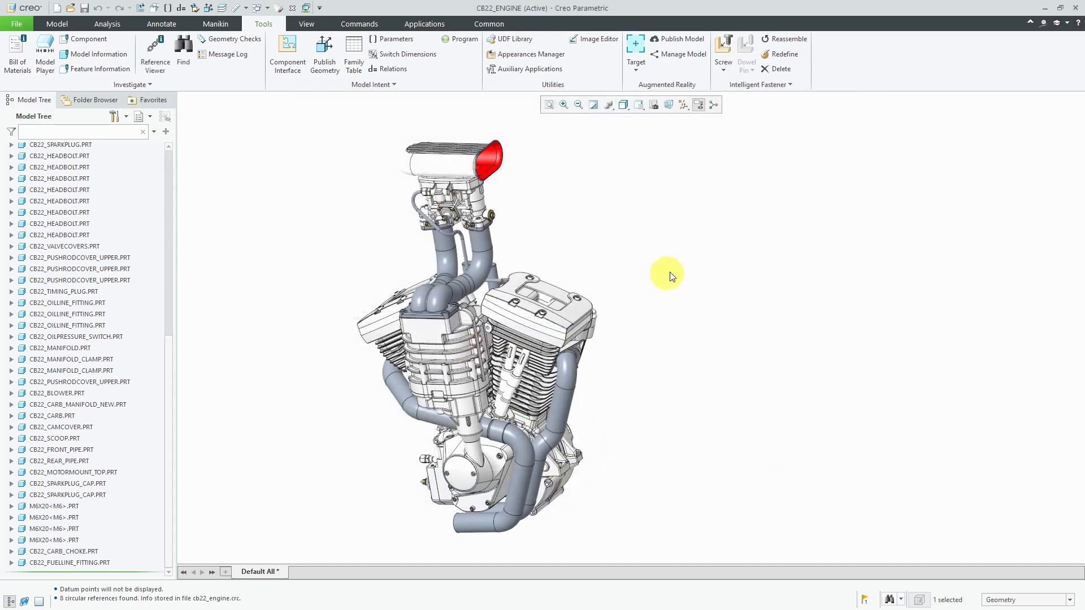
{"action": "mouse_move", "coordinate": [682, 267]}
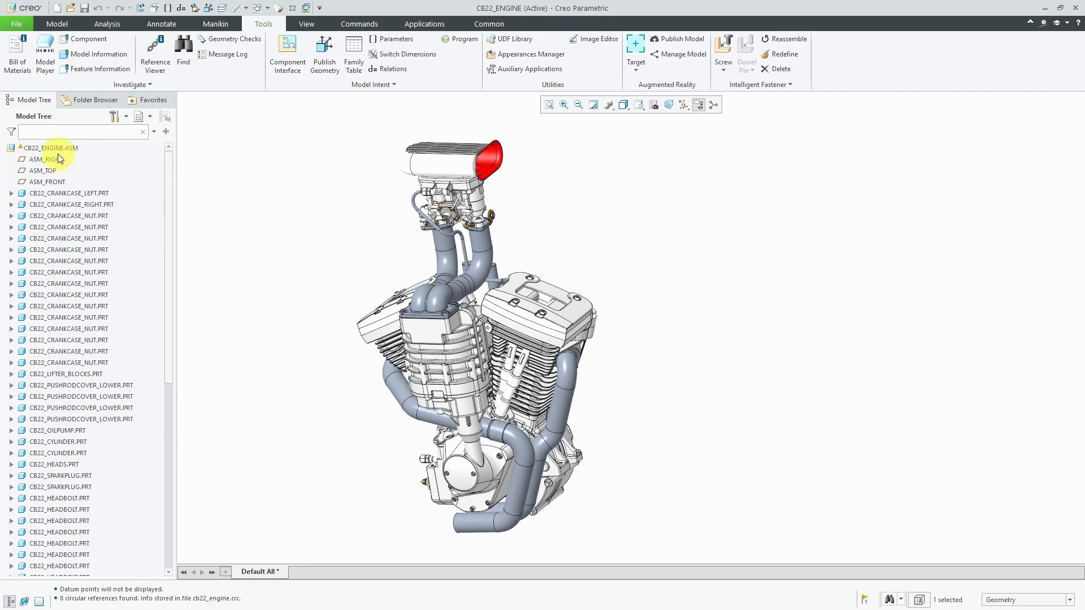
{"action": "mouse_move", "coordinate": [61, 159]}
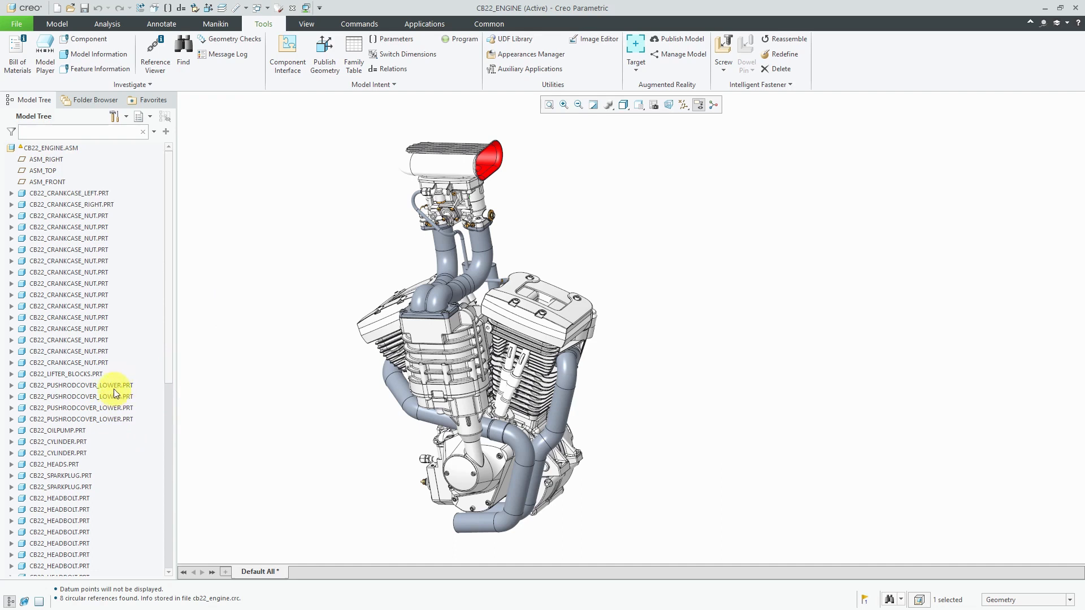
{"action": "mouse_move", "coordinate": [116, 423]}
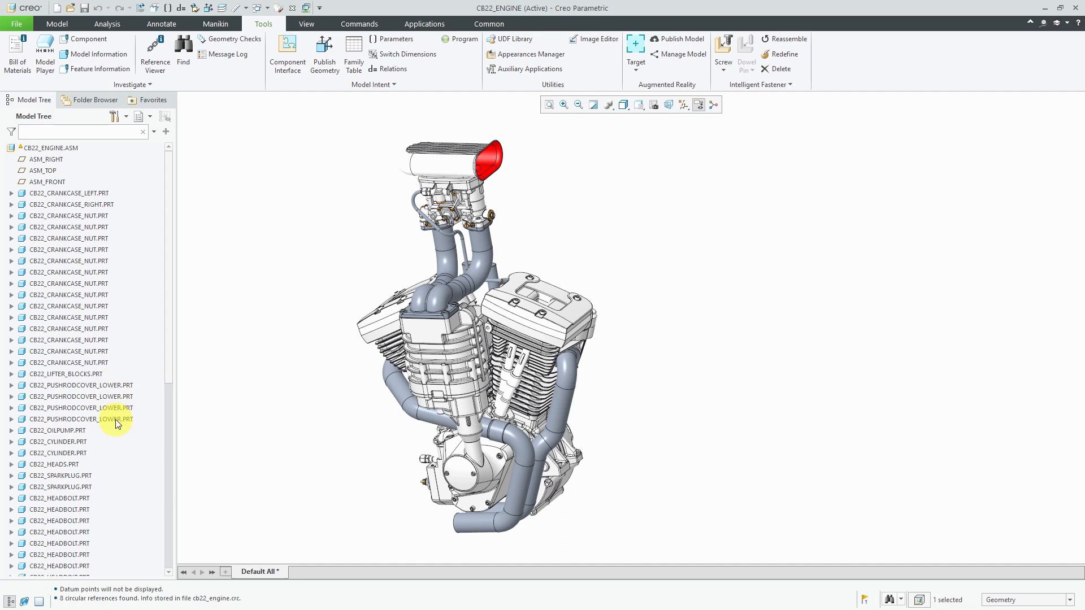
{"action": "mouse_move", "coordinate": [94, 477]}
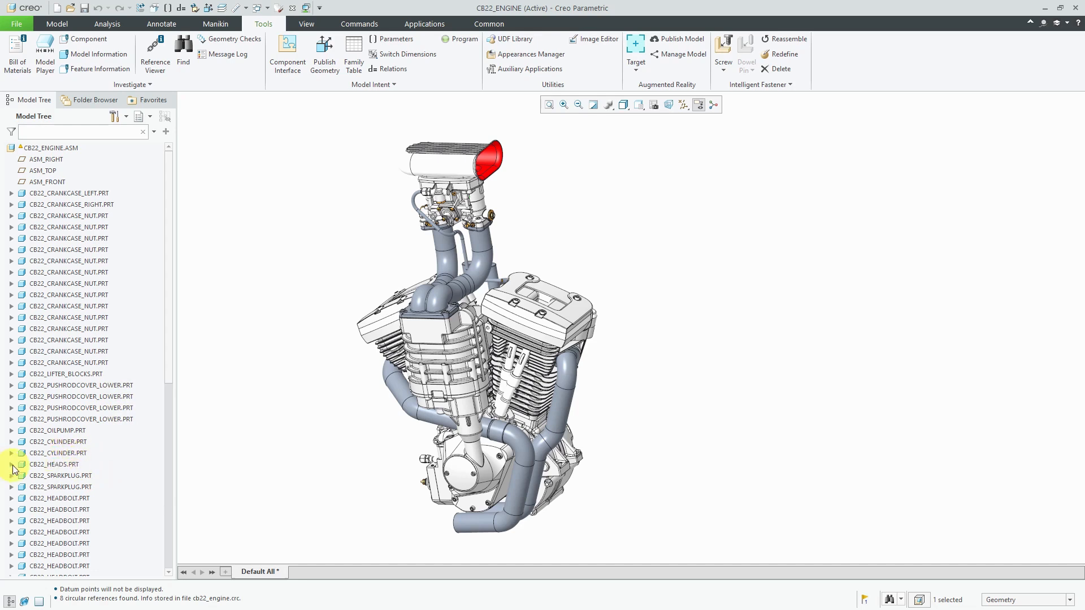
Step: Expand CB22_HEADS.PRT and scroll through its datum planes, protrusions, rounds and cuts
{"action": "double_click", "coordinate": [53, 464]}
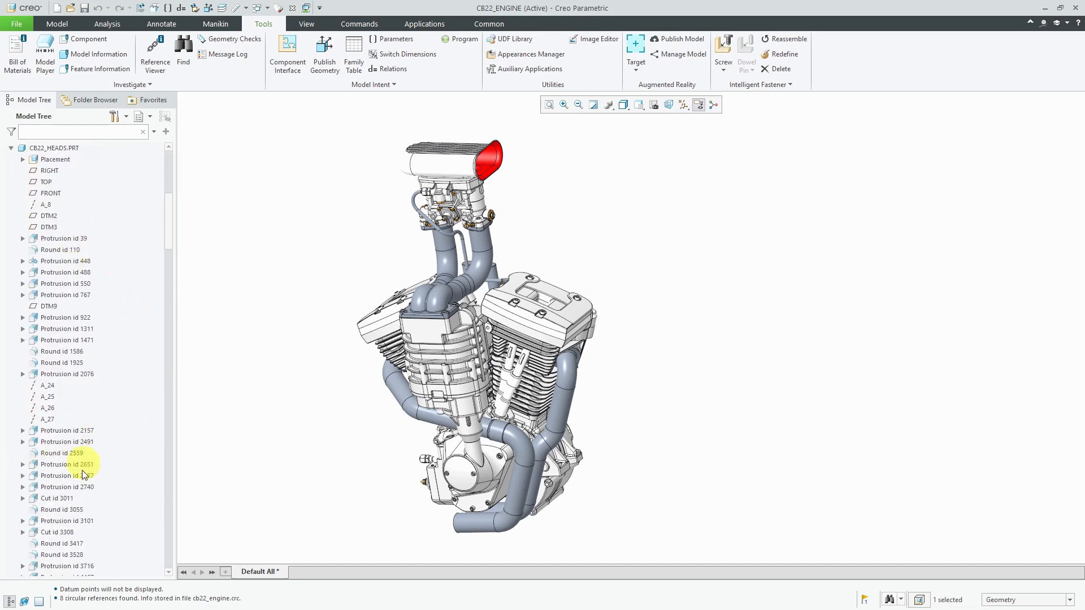
{"action": "scroll", "scroll_direction": "down", "scroll_amount": 3}
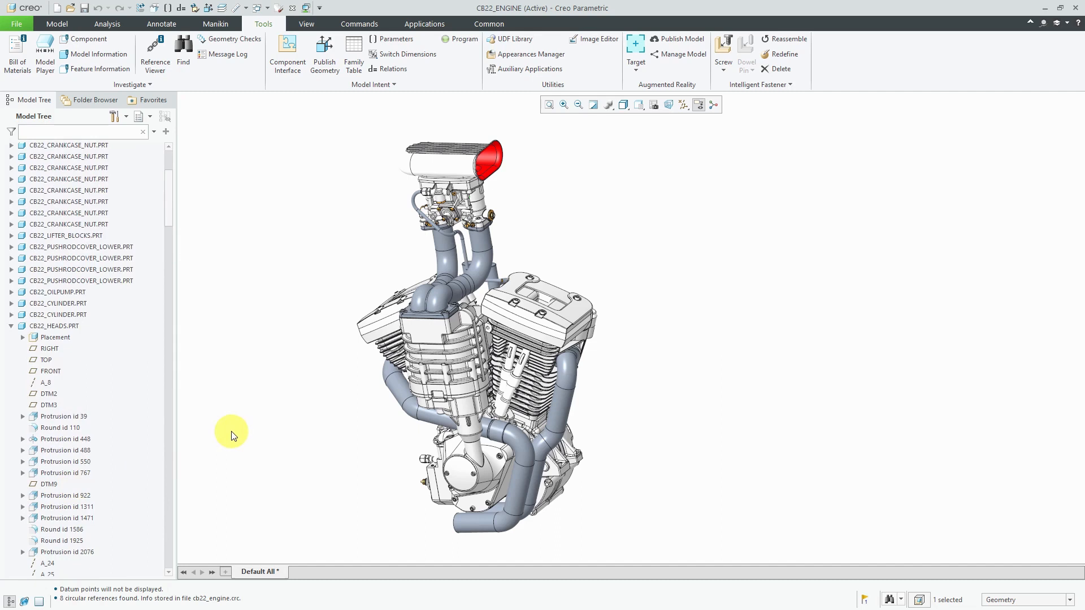
{"action": "mouse_move", "coordinate": [222, 424]}
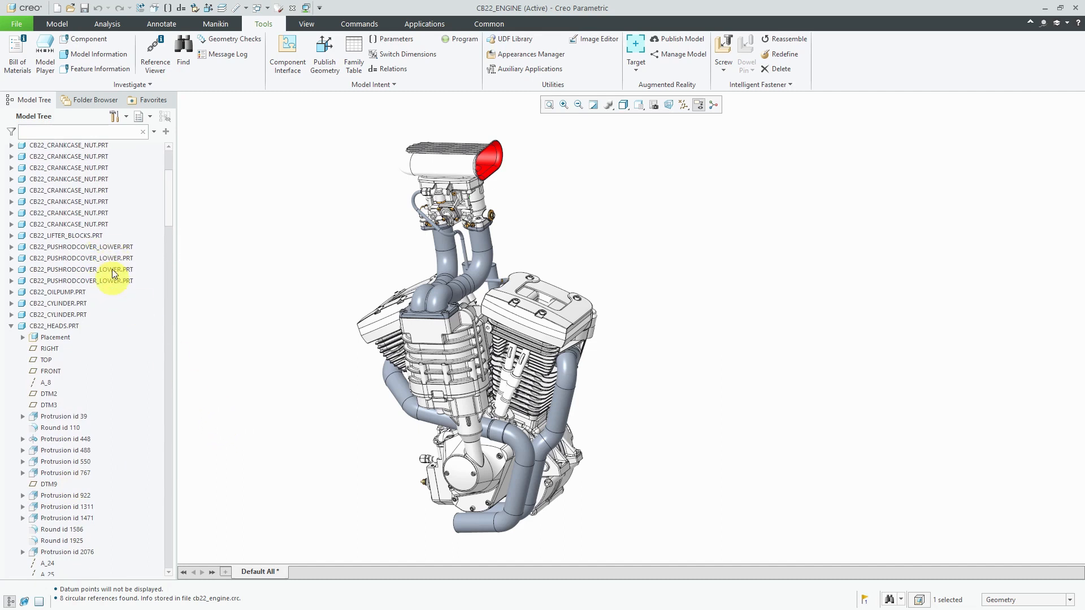
{"action": "mouse_move", "coordinate": [254, 287]}
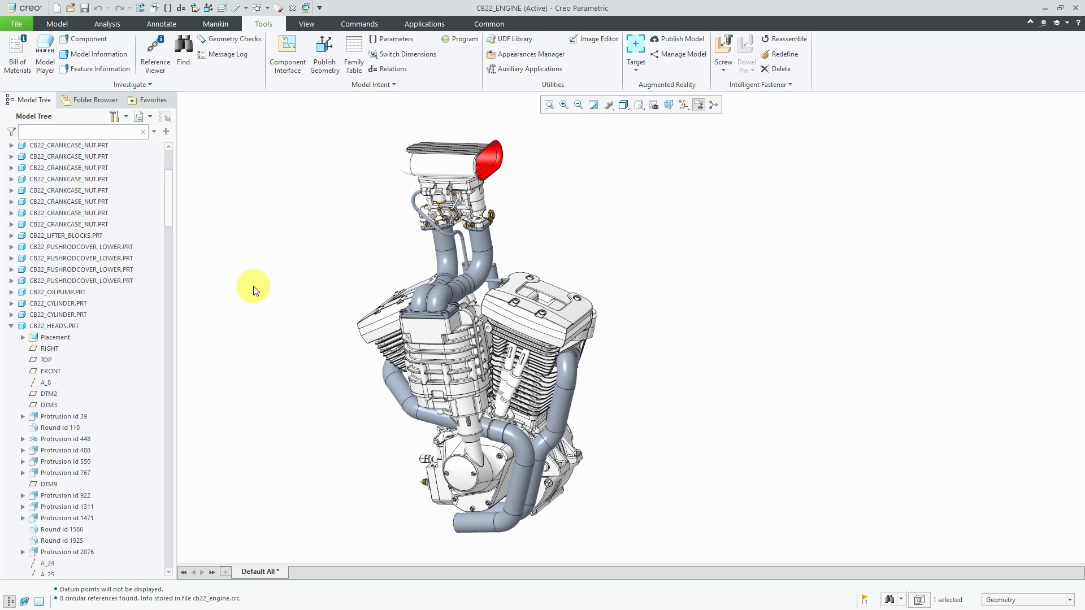